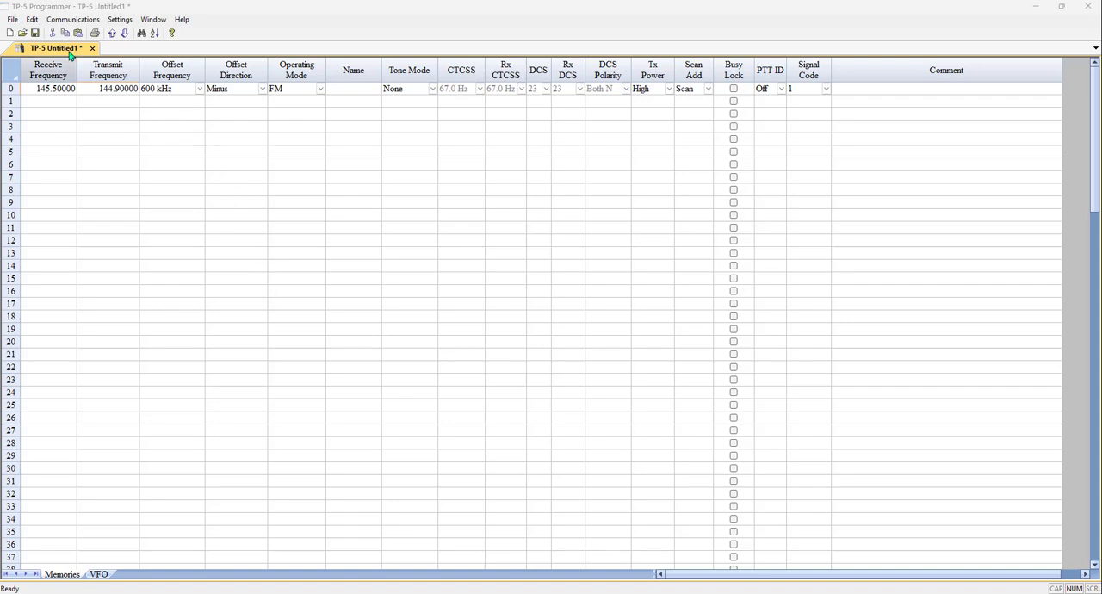
Start Get Data From Radio from the Communications menu, reaching the overwrite warning.
left_click(72, 19)
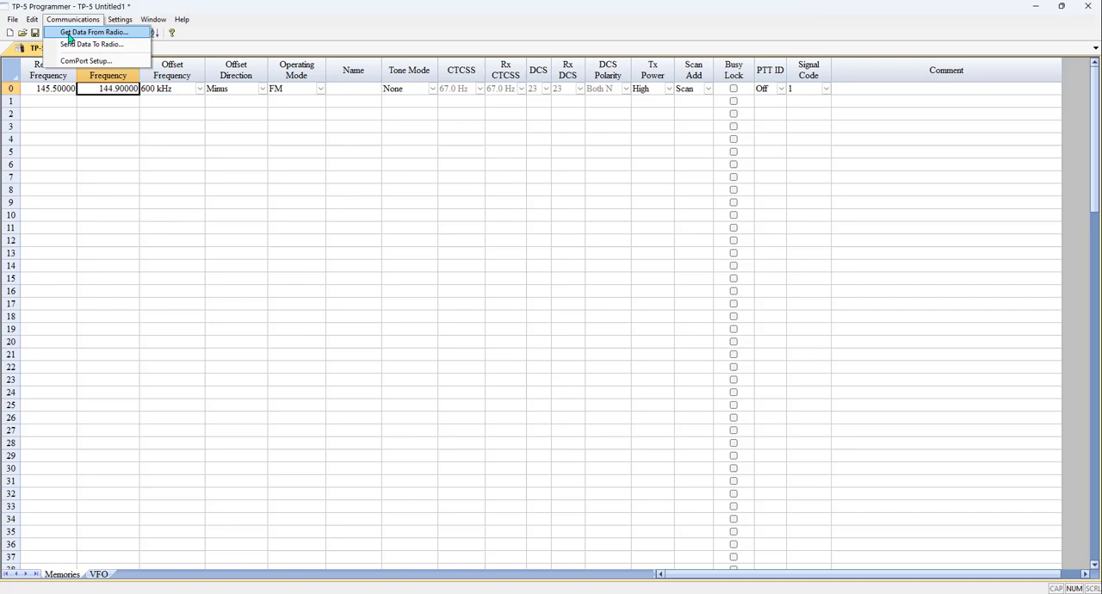
left_click(93, 31)
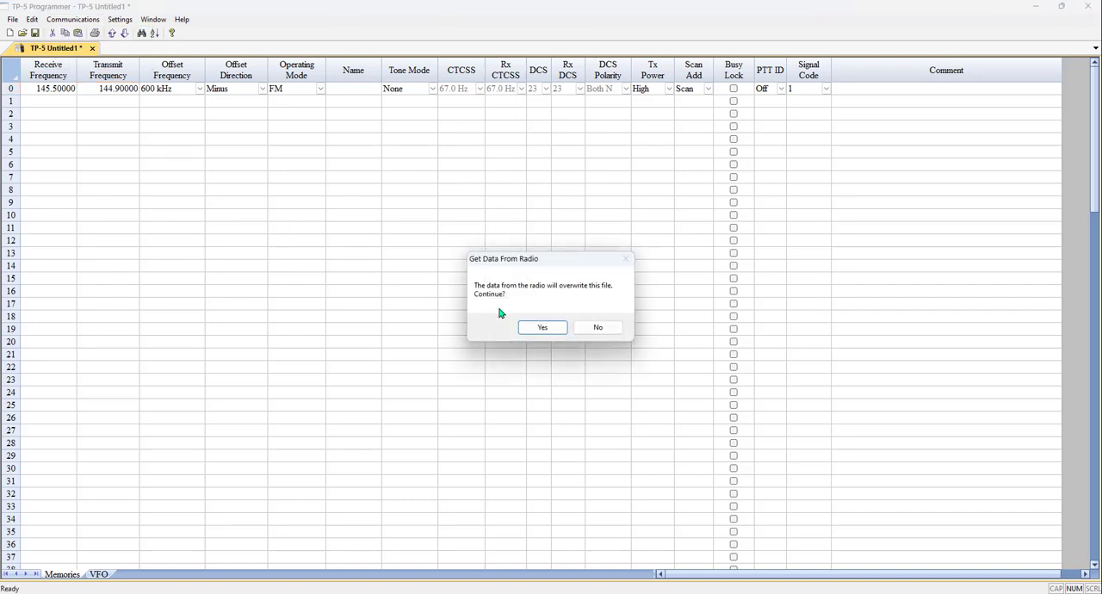
mouse_move(615, 369)
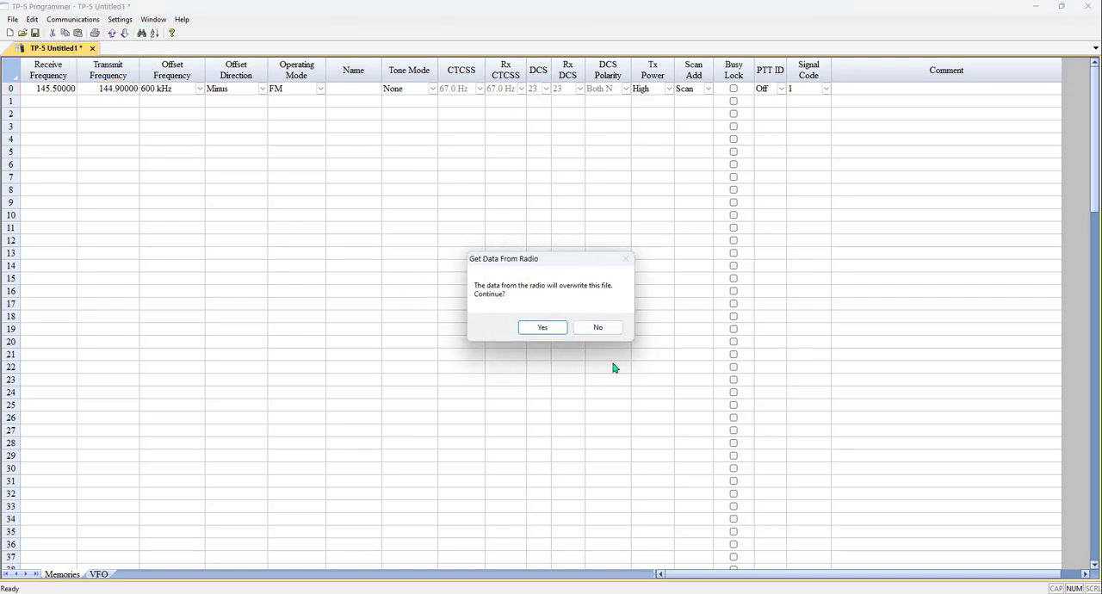
mouse_move(623, 365)
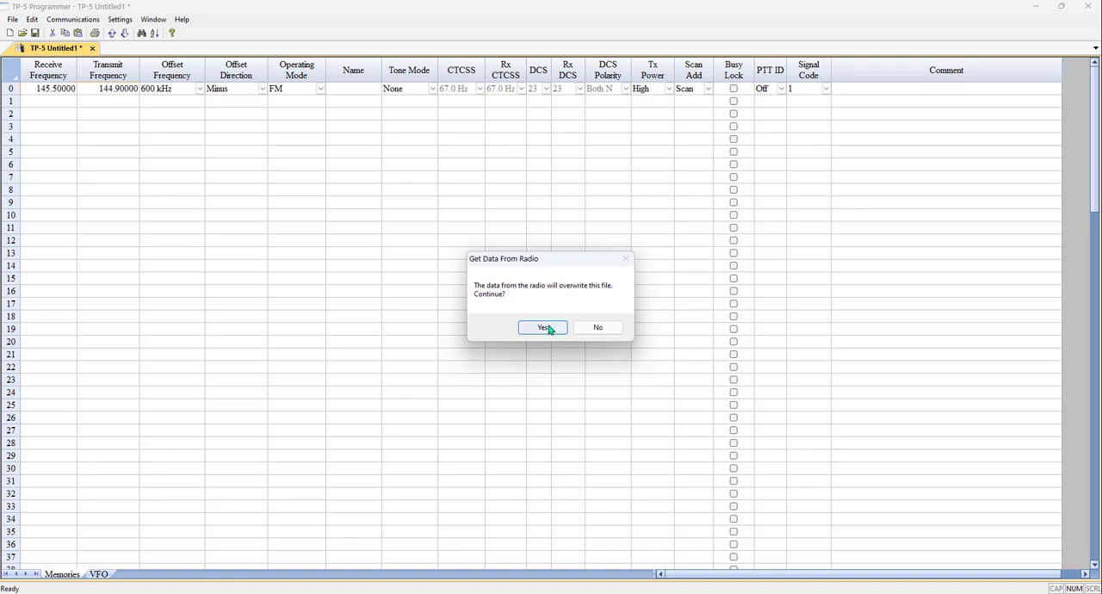
Answer Yes to overwriting the file, bringing up the cable-connection instructions.
left_click(542, 328)
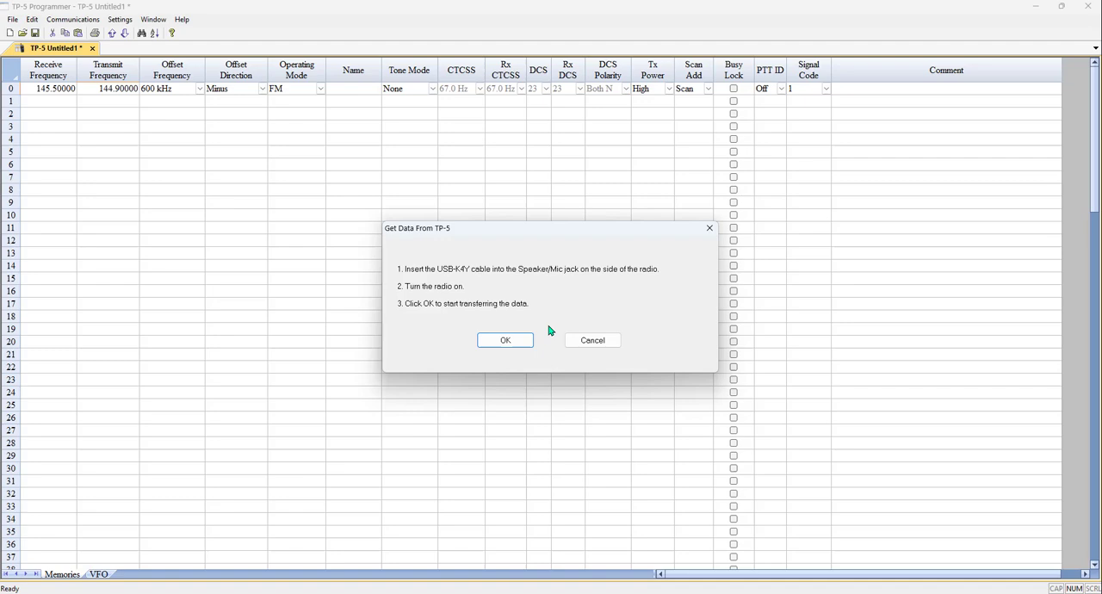
mouse_move(555, 372)
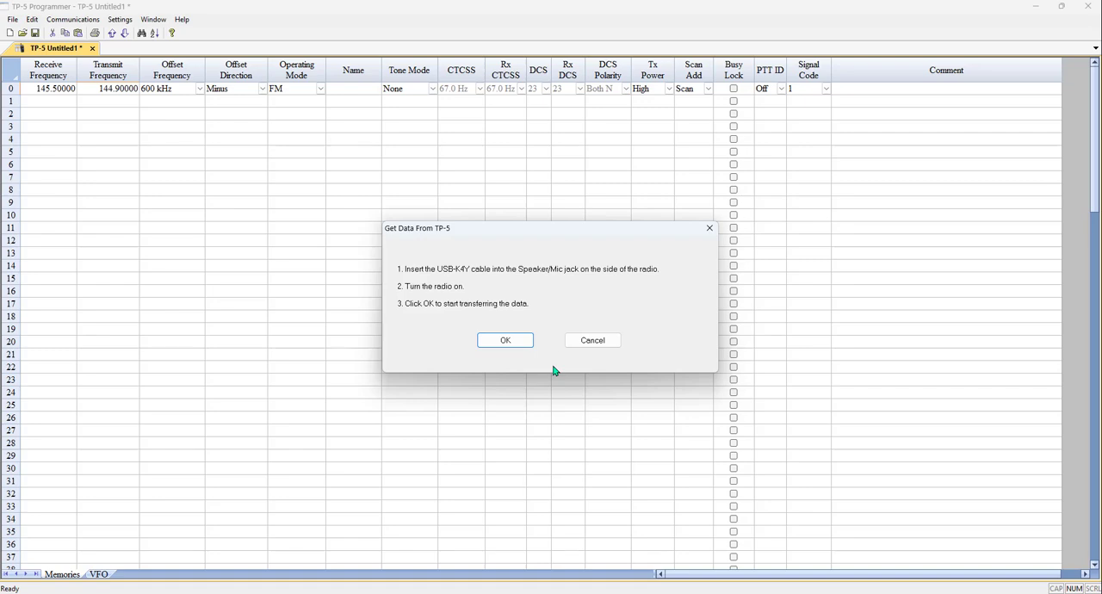
mouse_move(479, 296)
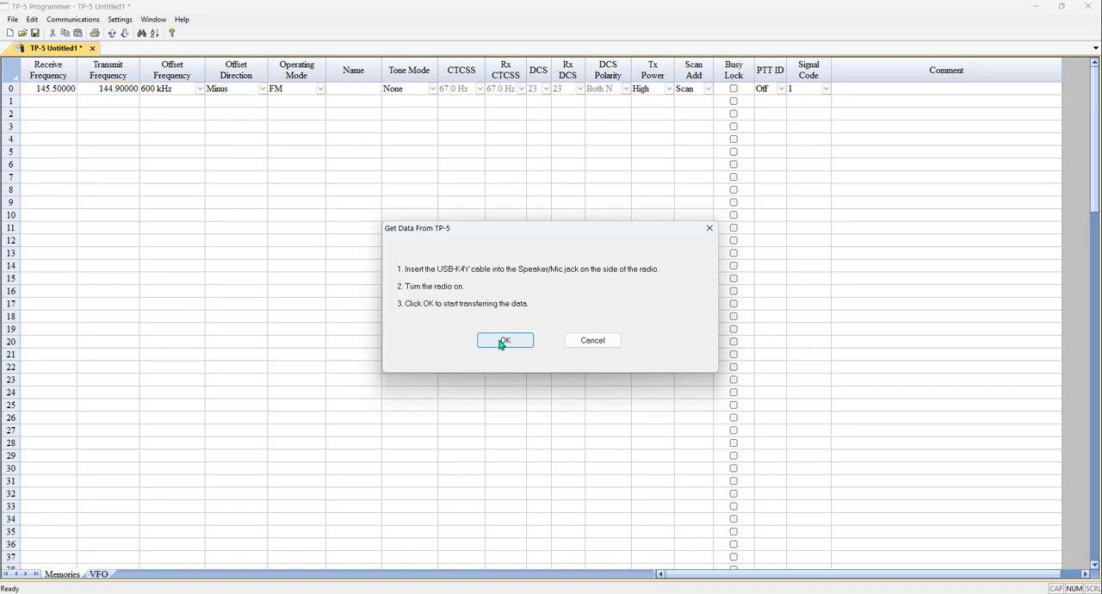
Confirm the Get Data From TP-5 dialog so the radio's ~35 channels fill the memory grid.
left_click(504, 340)
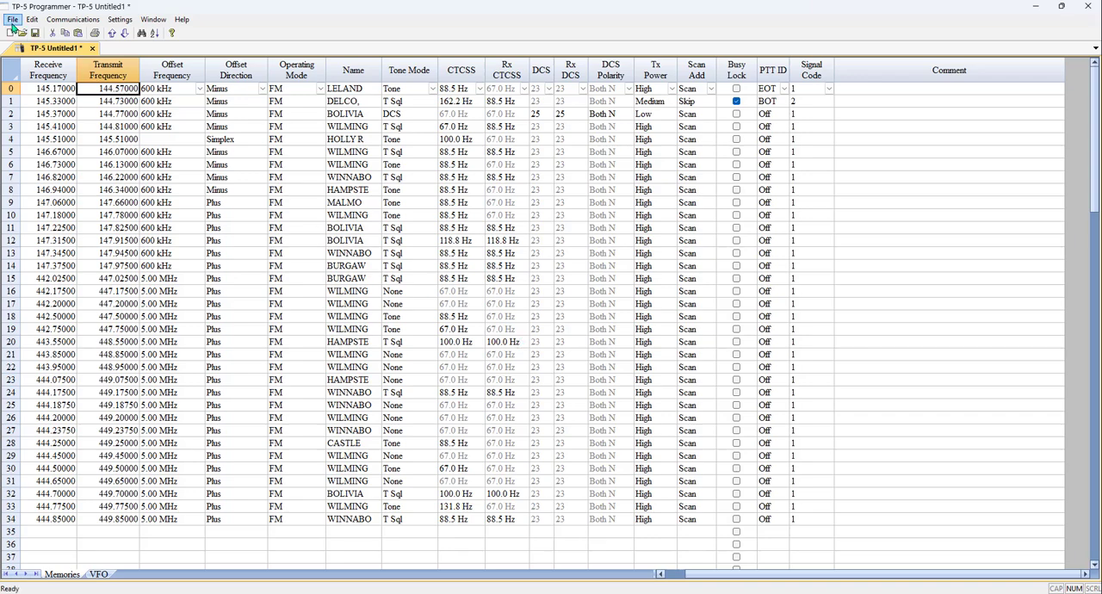
mouse_move(114, 481)
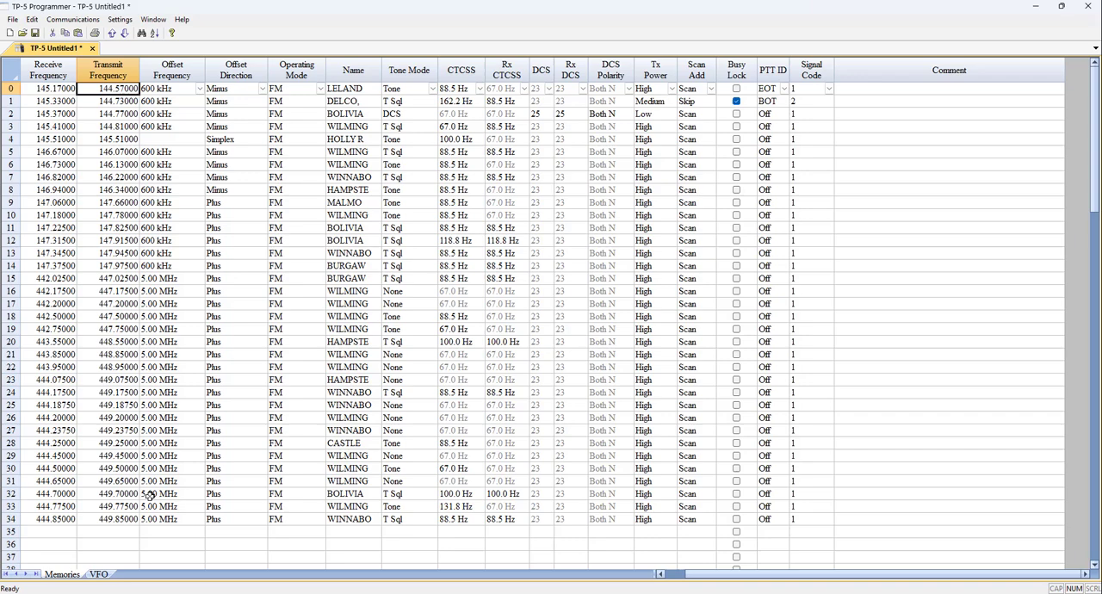
Create a new untitled channel file via File > New.
left_click(12, 19)
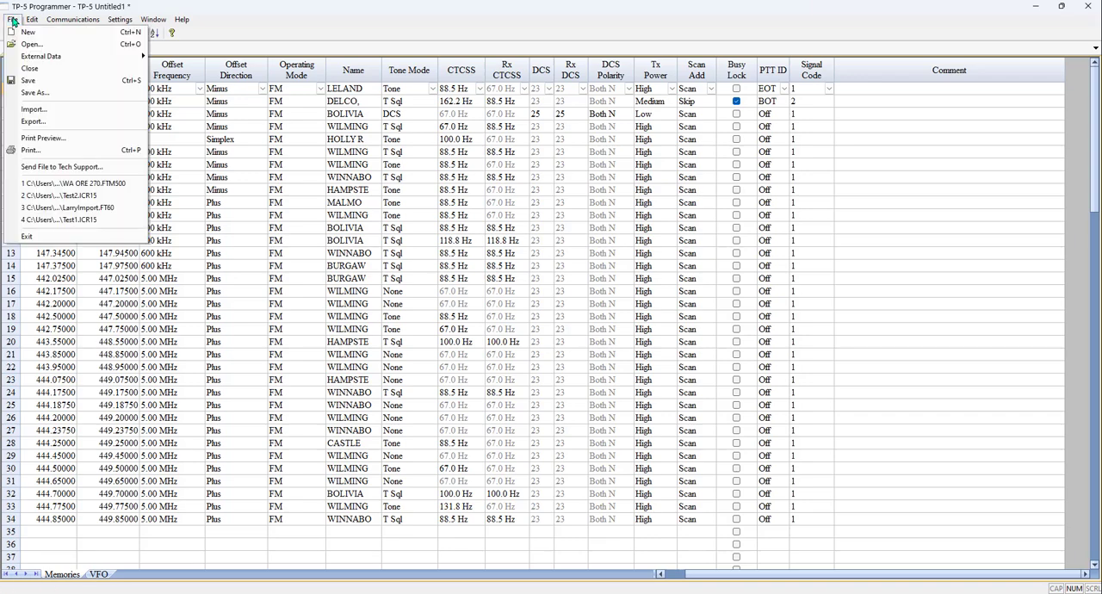
mouse_move(27, 31)
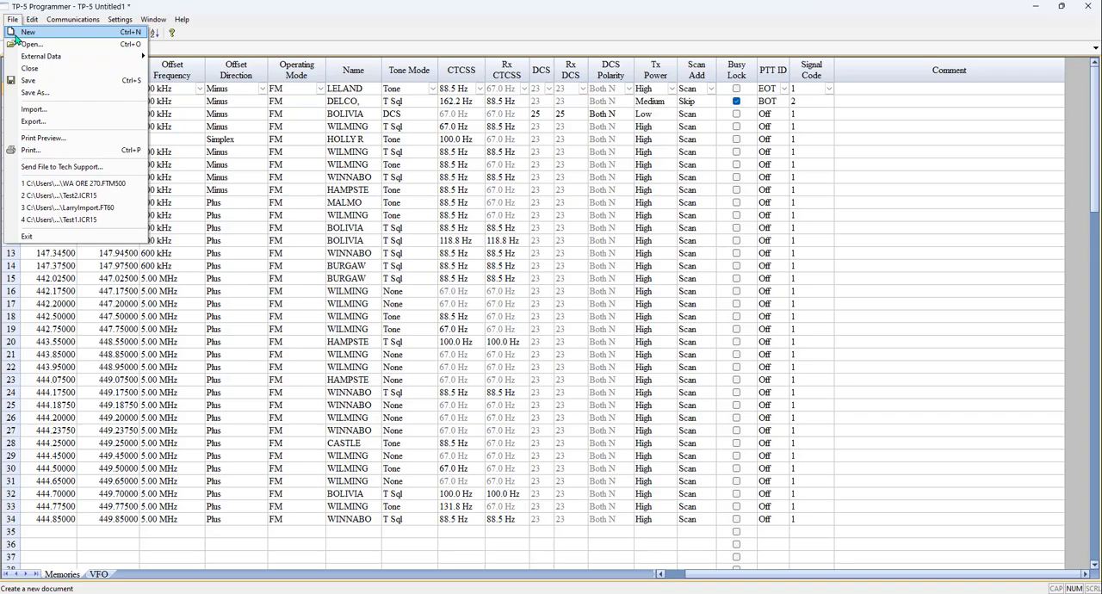
left_click(27, 31)
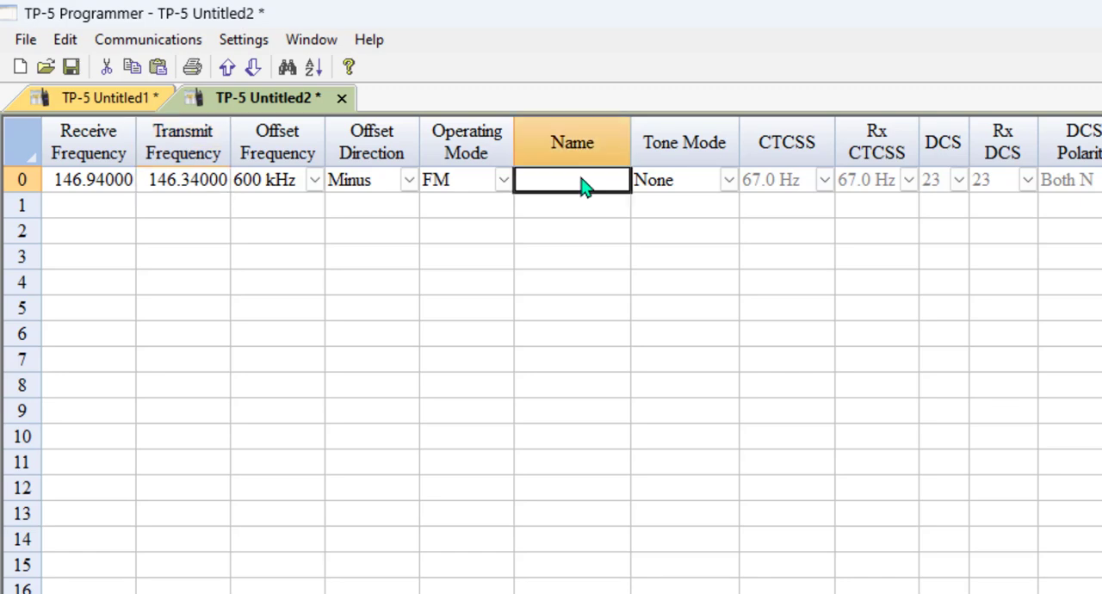
Name channel 0 LOCAL12, set Tone mode with a 131.8 Hz CTCSS tone, and move to row 1.
type("LOCA")
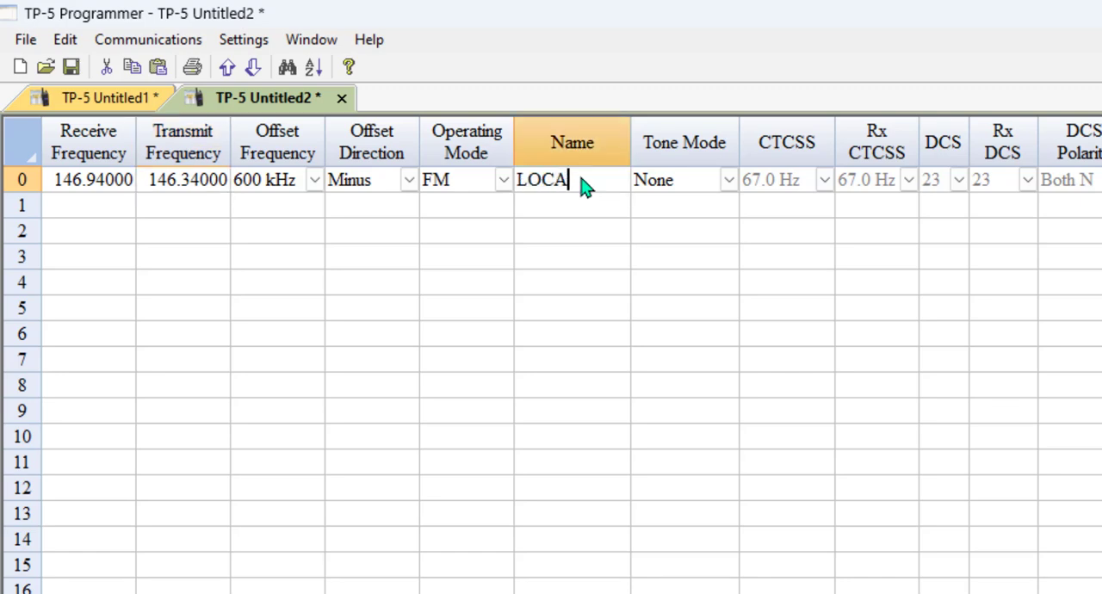
type("L12")
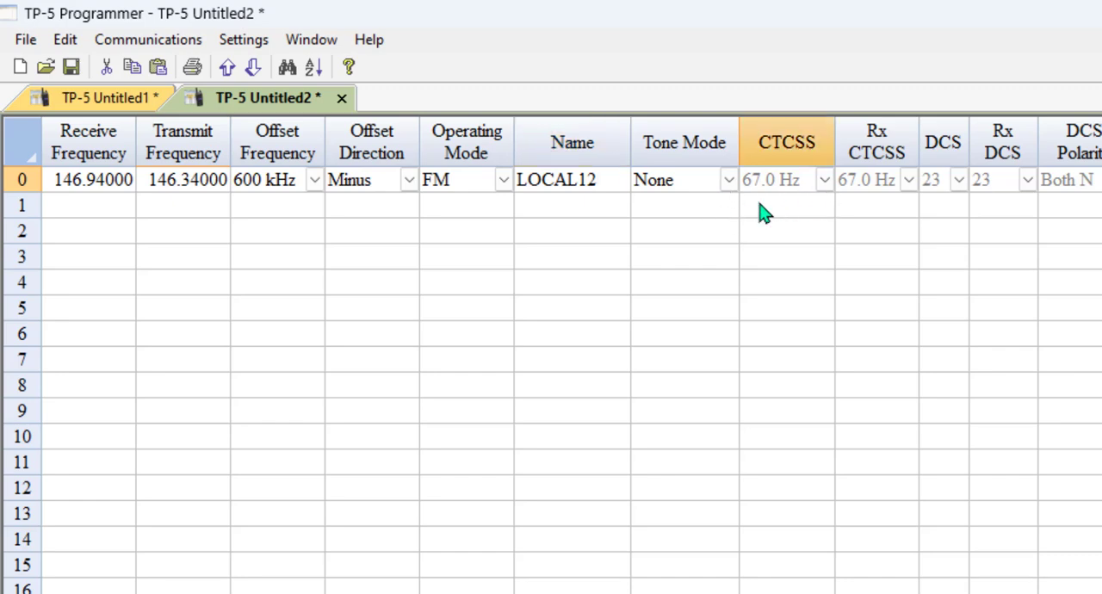
left_click(728, 179)
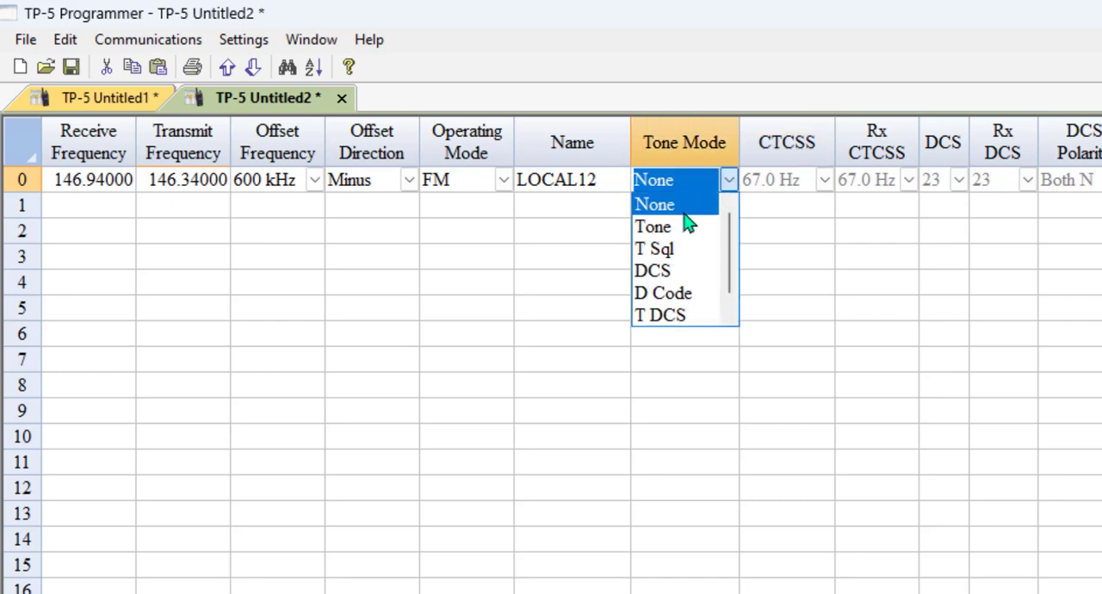
left_click(653, 227)
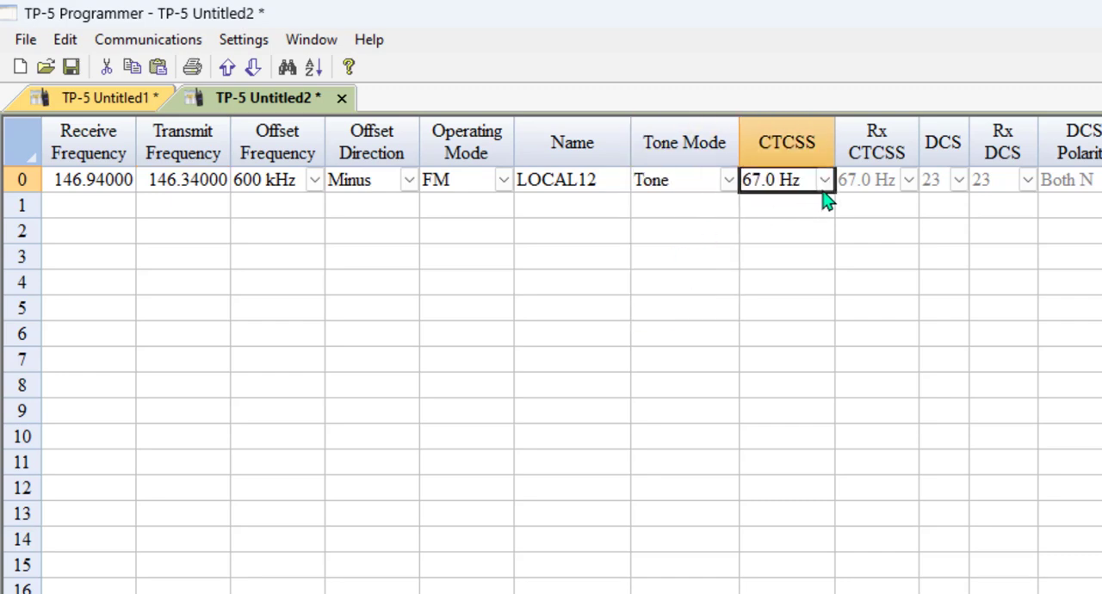
left_click(823, 179)
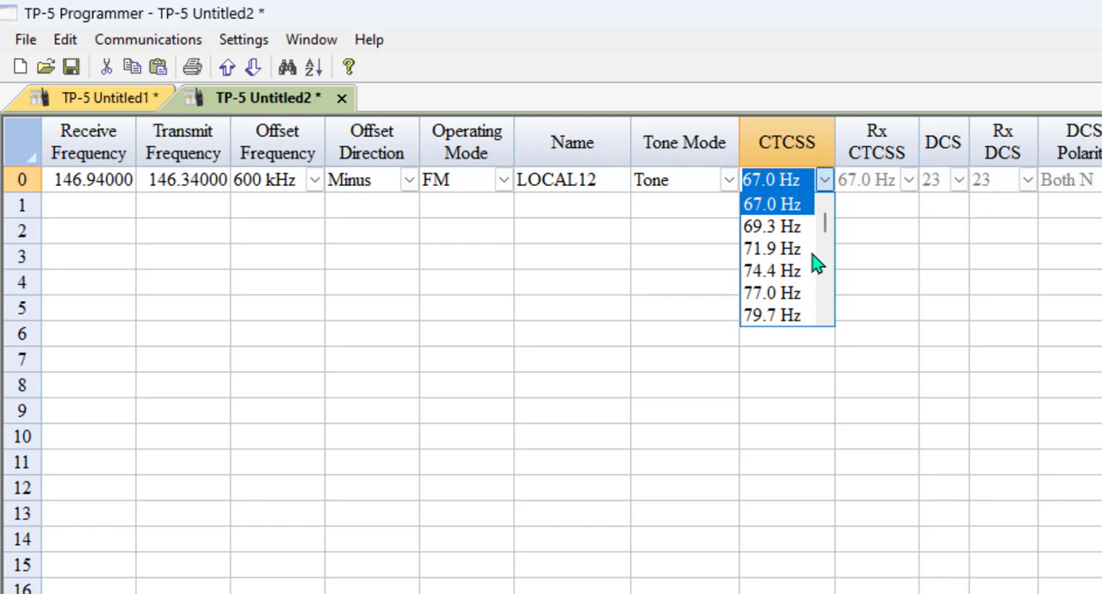
scroll("down", 3)
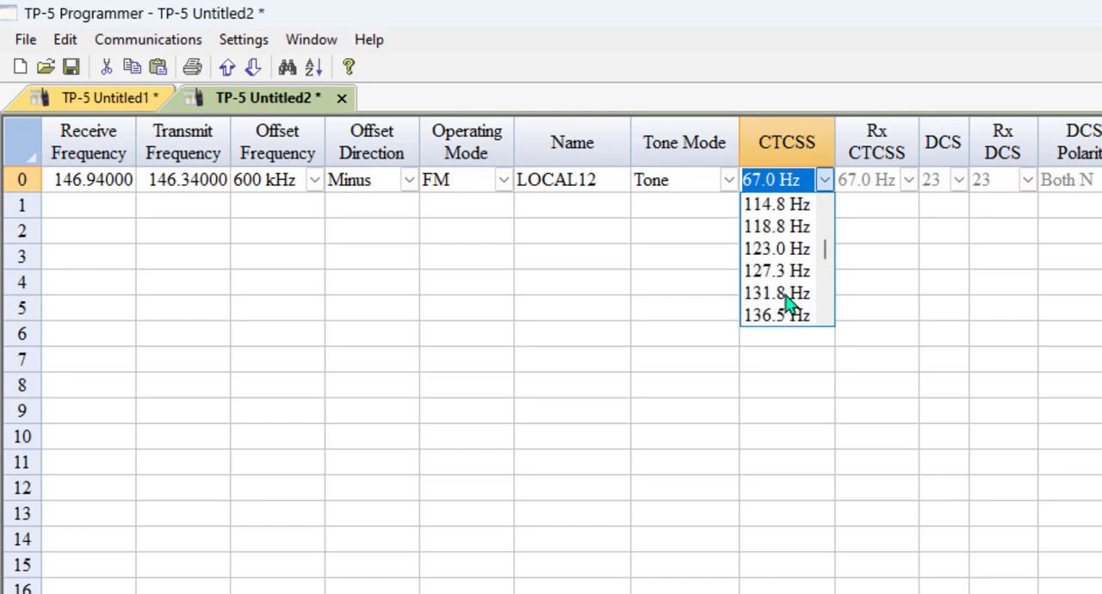
left_click(775, 293)
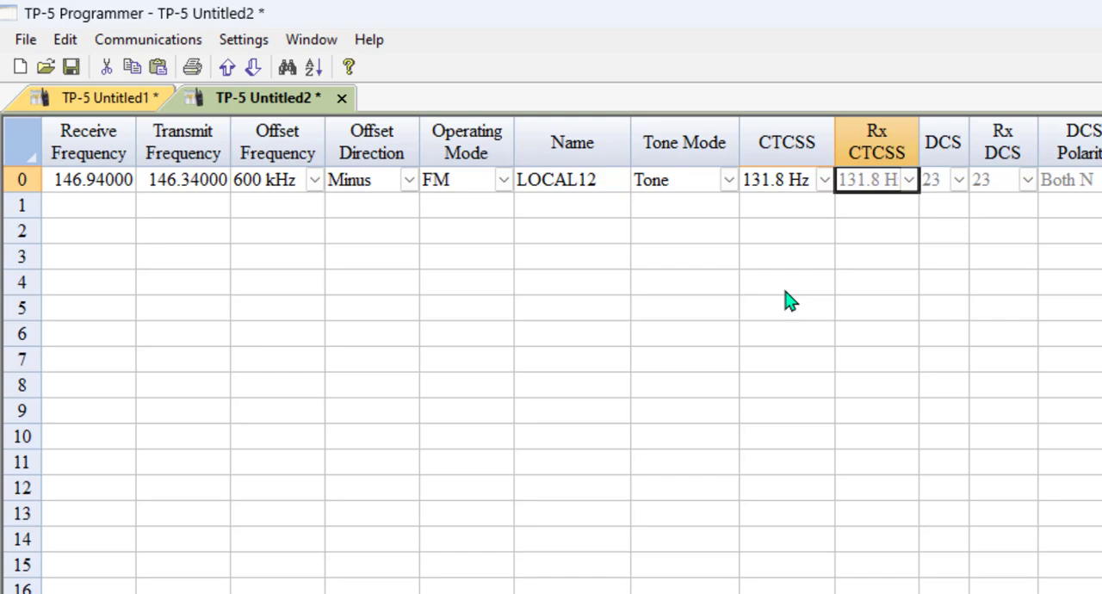
left_click(89, 205)
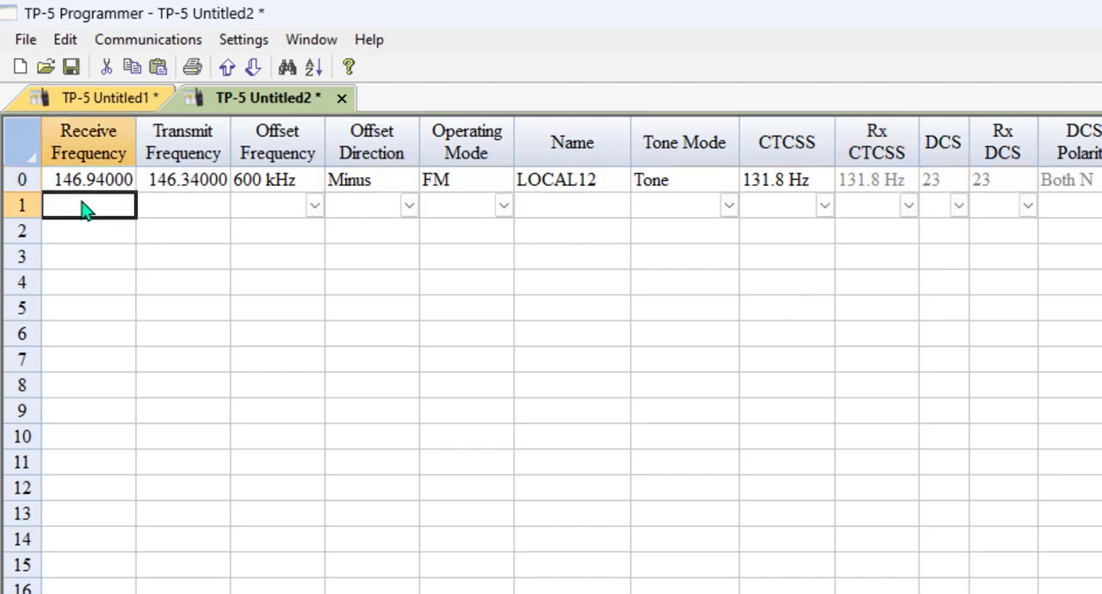
Enter channel 1 at 147.24000 named LOCAL 2 and set DCS tone mode with code 36.
type("147.24000")
left_click(571, 205)
type("LOCA")
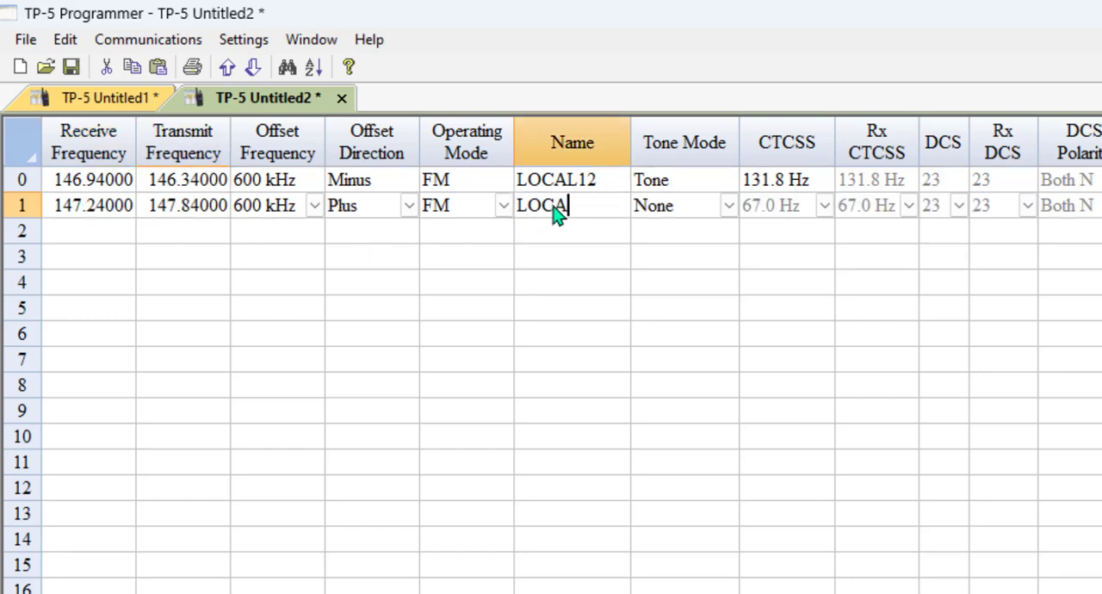
type("\" \"")
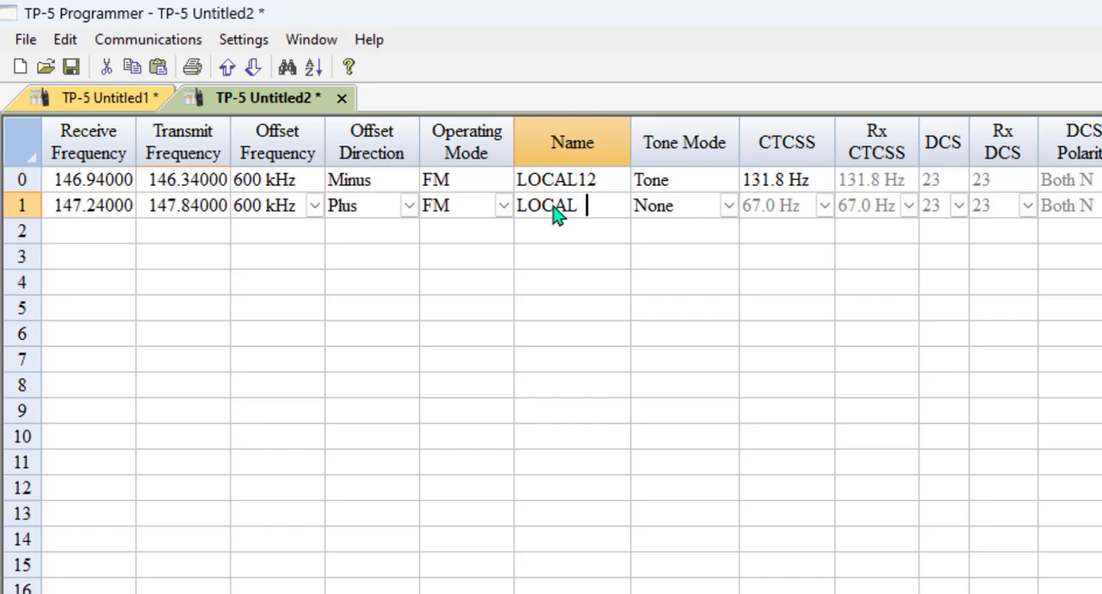
type("2")
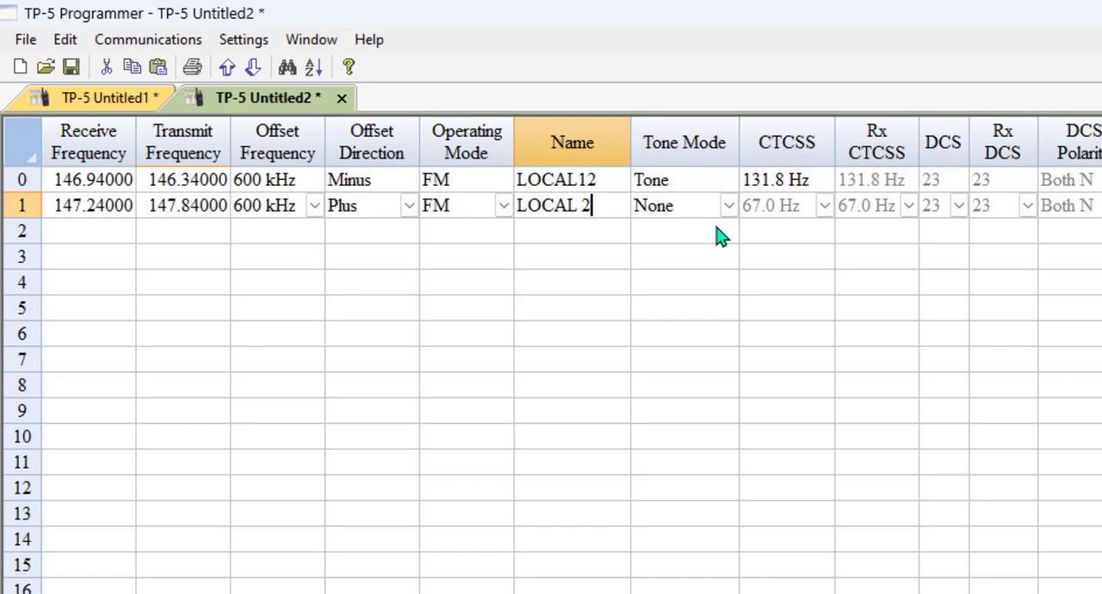
left_click(727, 205)
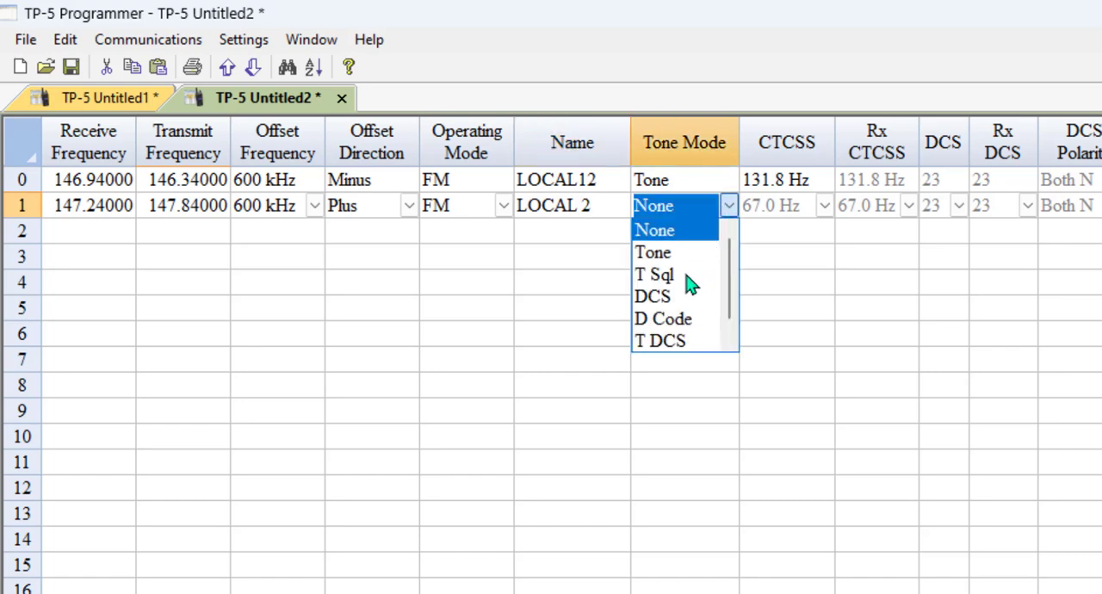
left_click(653, 296)
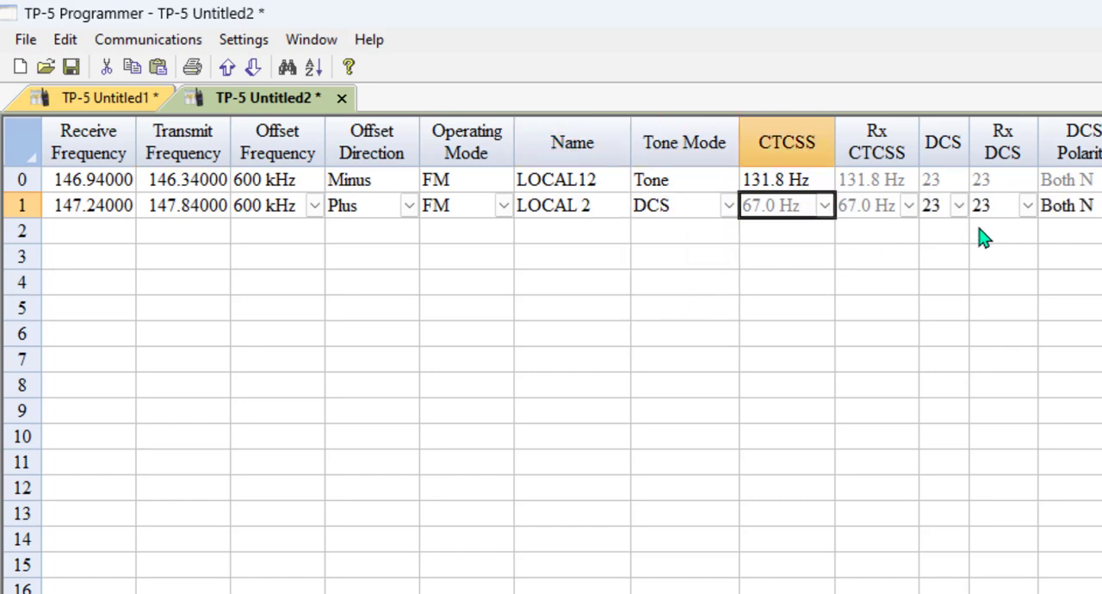
left_click(957, 205)
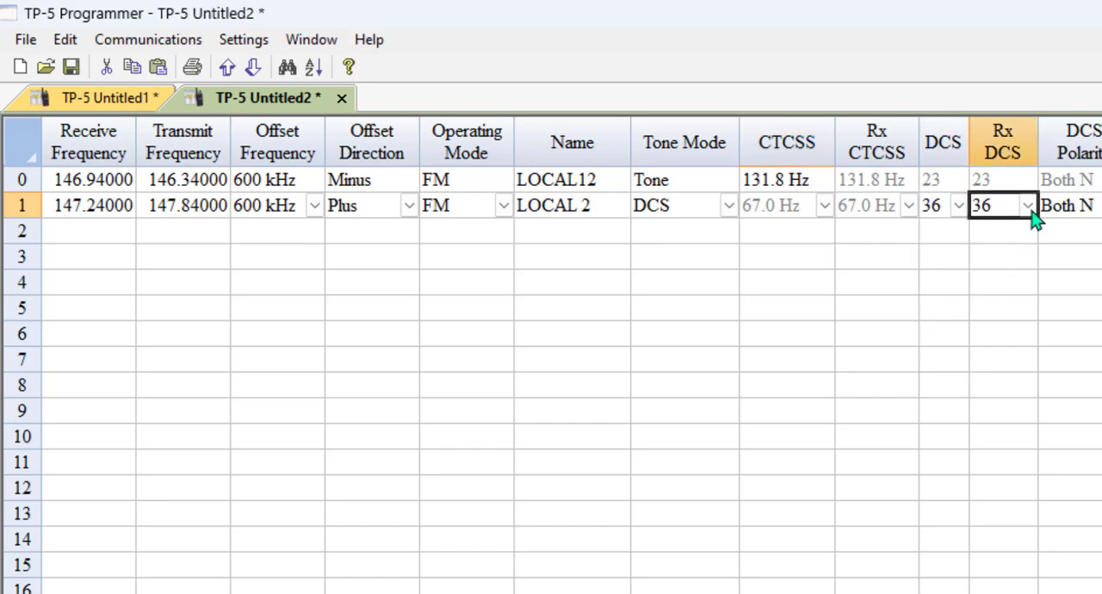
mouse_move(83, 242)
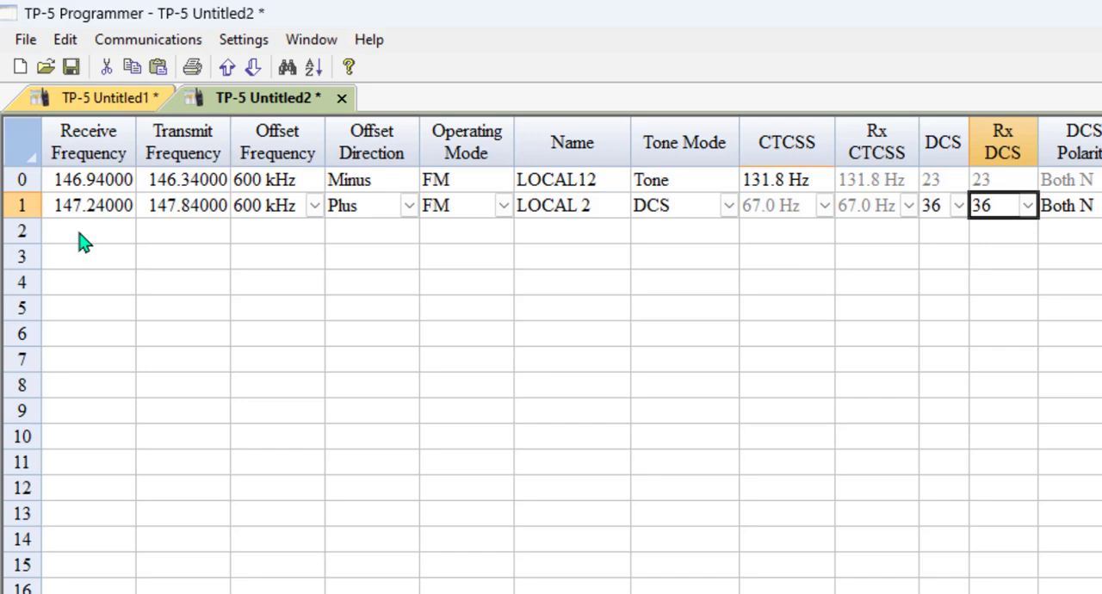
Enter 443 receive frequency in row 2 so the 5 MHz plus offset fills in, then move to the next row.
type("443.00000")
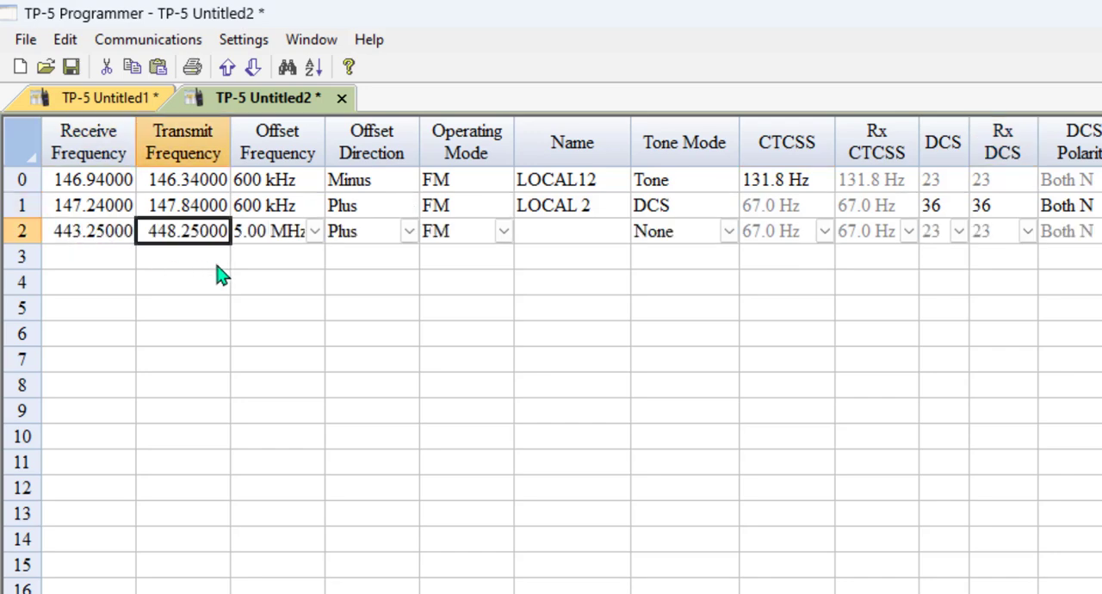
mouse_move(250, 179)
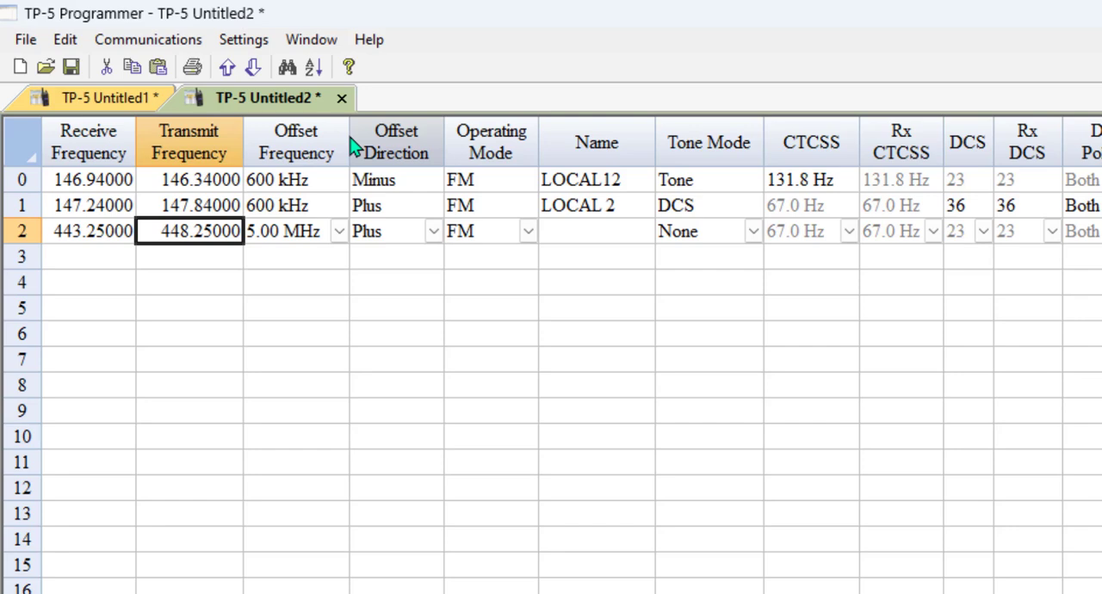
mouse_move(67, 266)
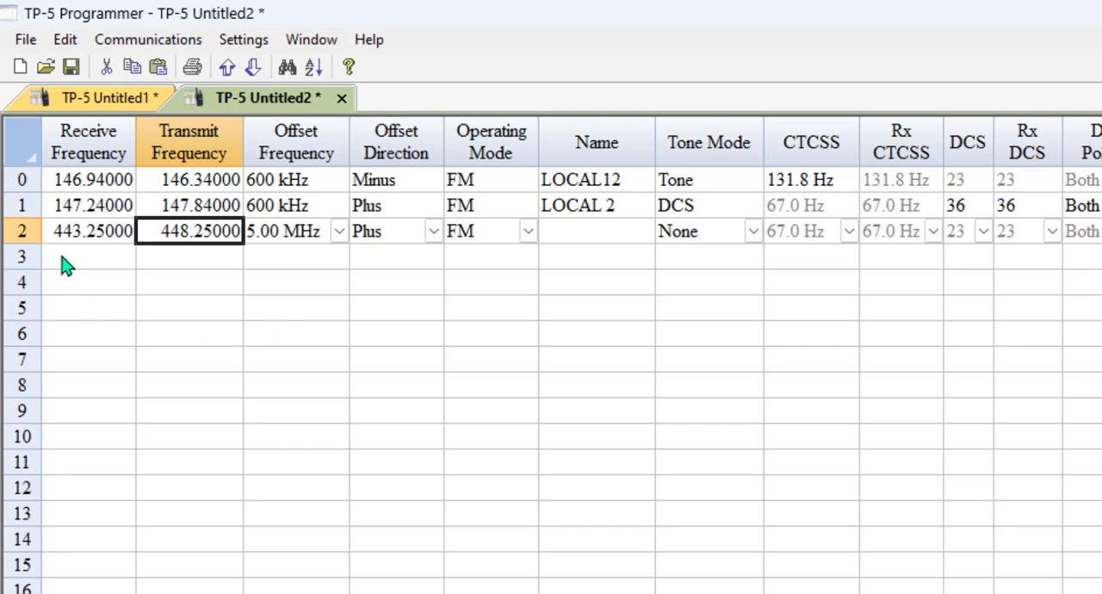
left_click(88, 255)
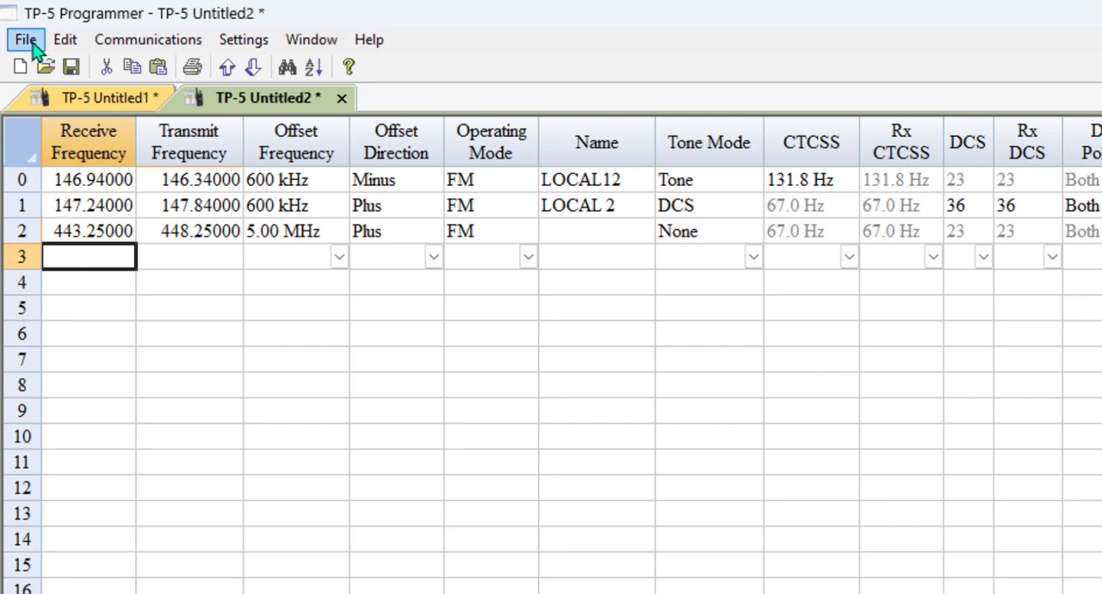
Reach File > External Data and choose the preset Frequency Lists source.
left_click(26, 39)
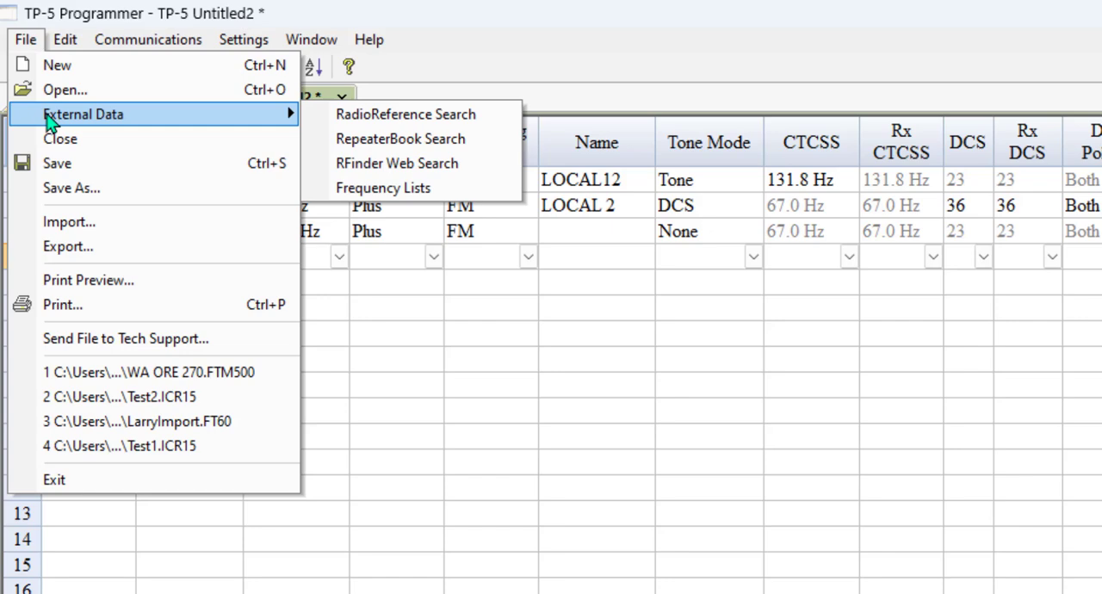
mouse_move(400, 138)
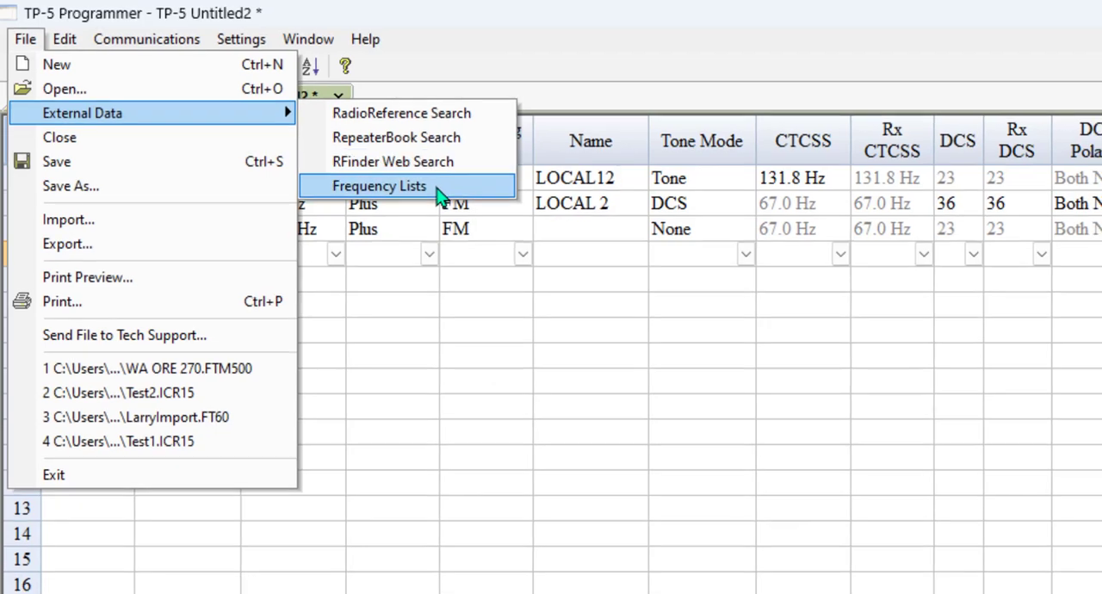
left_click(379, 186)
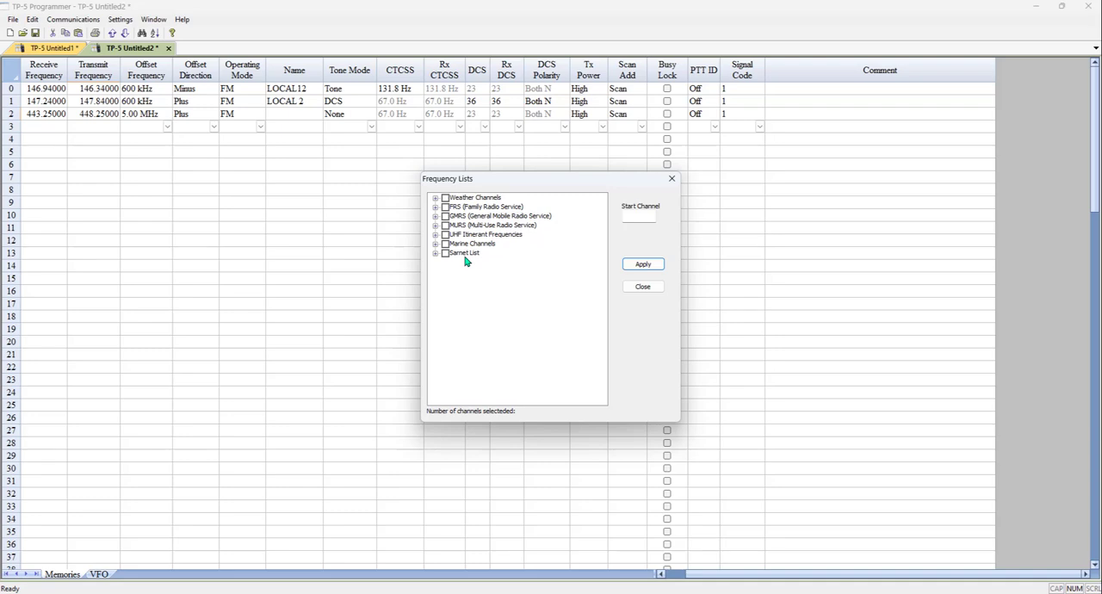
Add a GMRS preset channel at 462.60/467.60 with a 79.7 Hz tone into row 3.
left_click(642, 263)
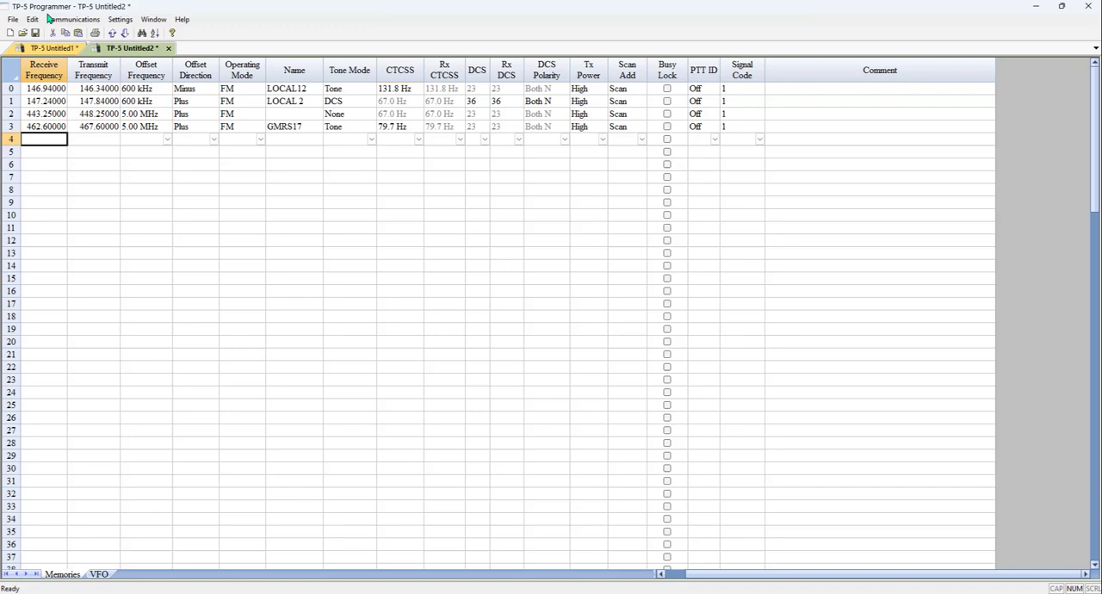
Run a RepeaterBook Search for 2 meter and 70 cm repeaters within 50 miles.
left_click(14, 19)
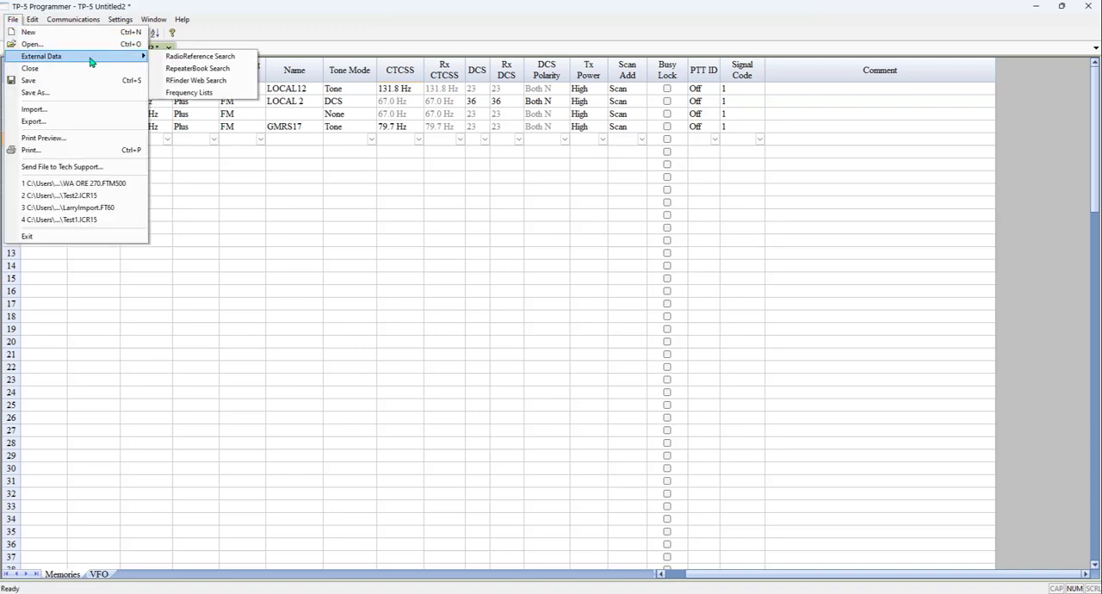
left_click(197, 69)
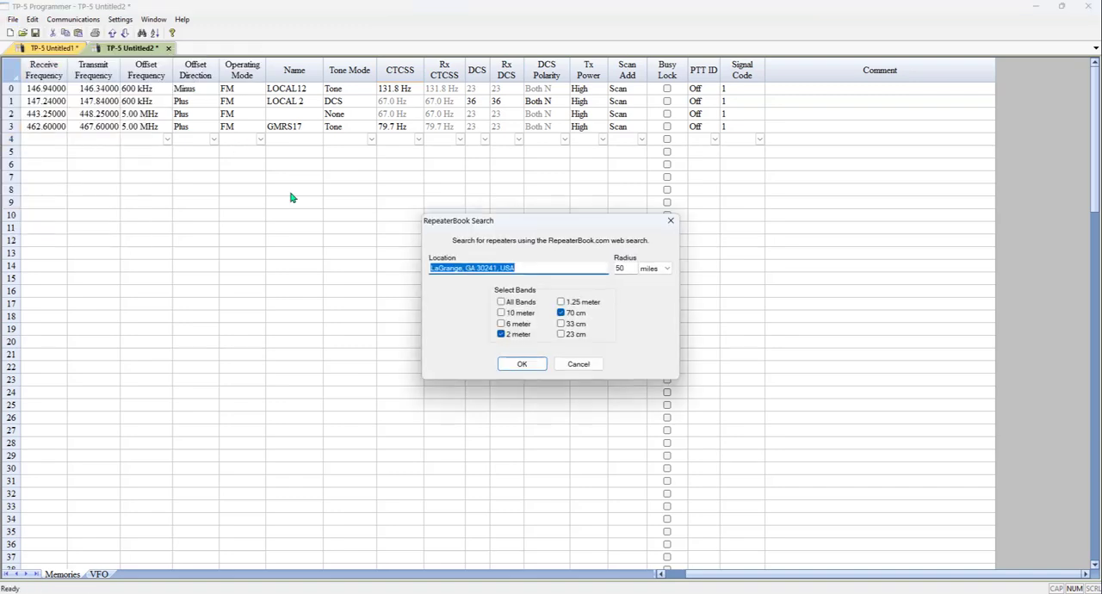
mouse_move(645, 308)
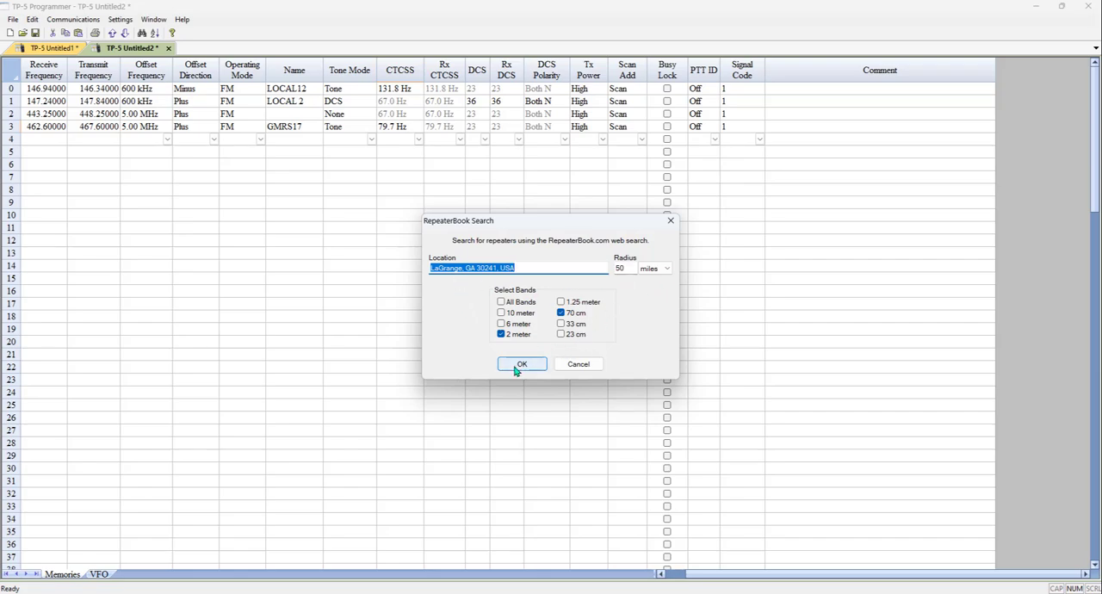
left_click(522, 363)
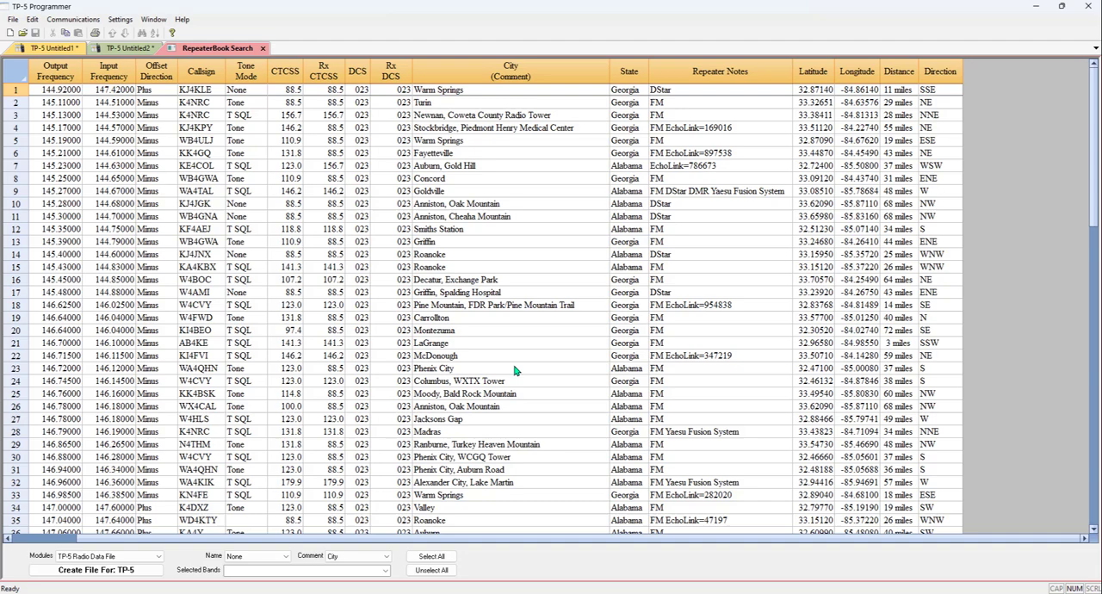
mouse_move(210, 567)
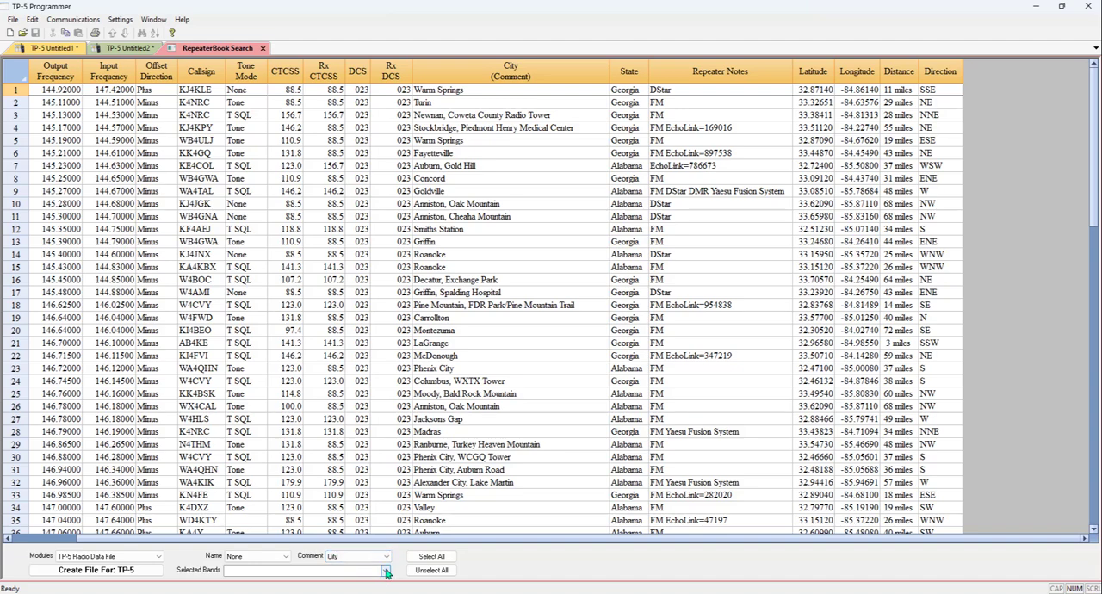
Limit the RepeaterBook results to the selected bands and modes (144 MHz, 420 MHz, Yaesu Fusion).
left_click(386, 572)
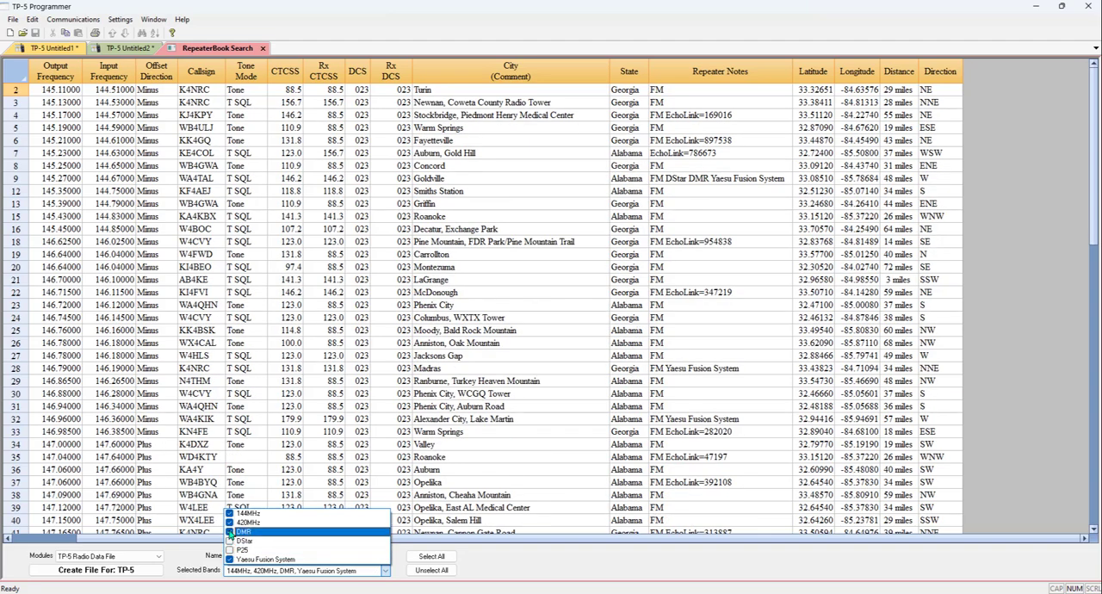
left_click(231, 530)
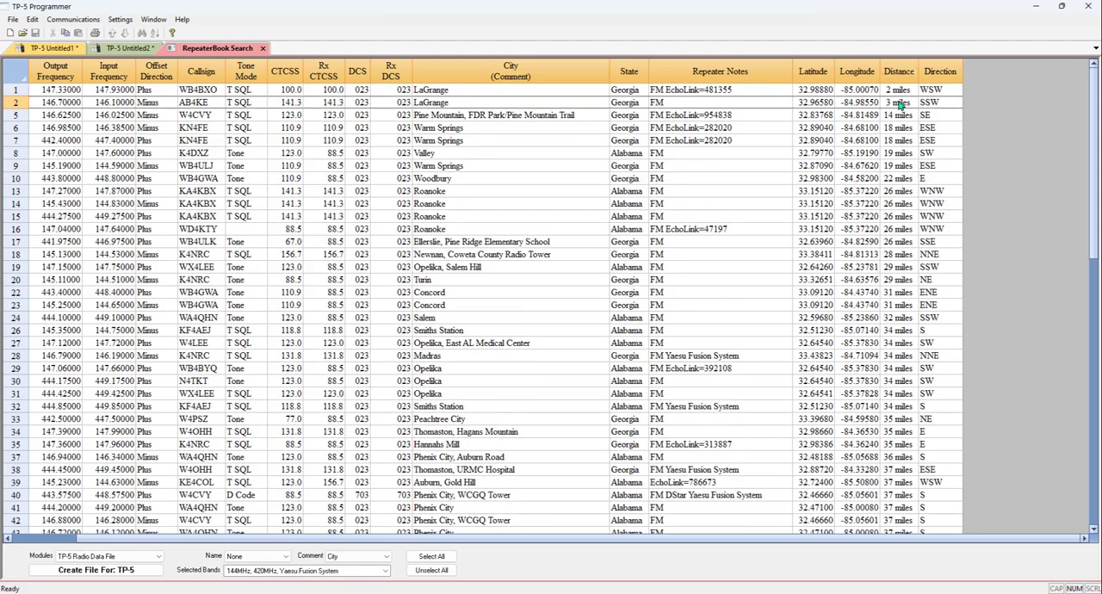
mouse_move(896, 294)
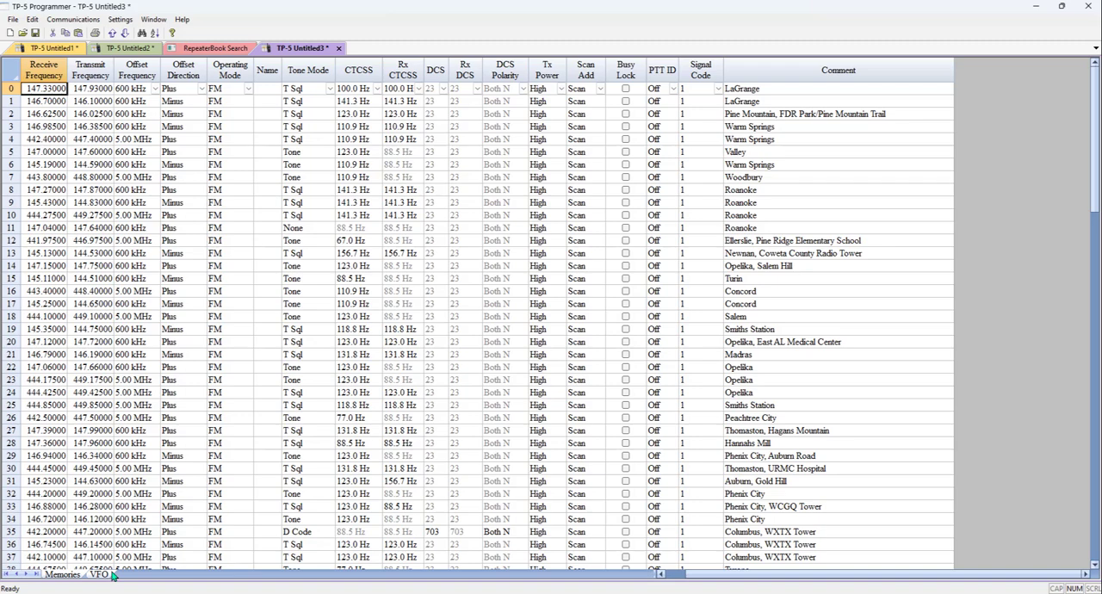
Copy all channel rows from the new repeater file and return to the Untitled2 local-channel file.
left_click(11, 90)
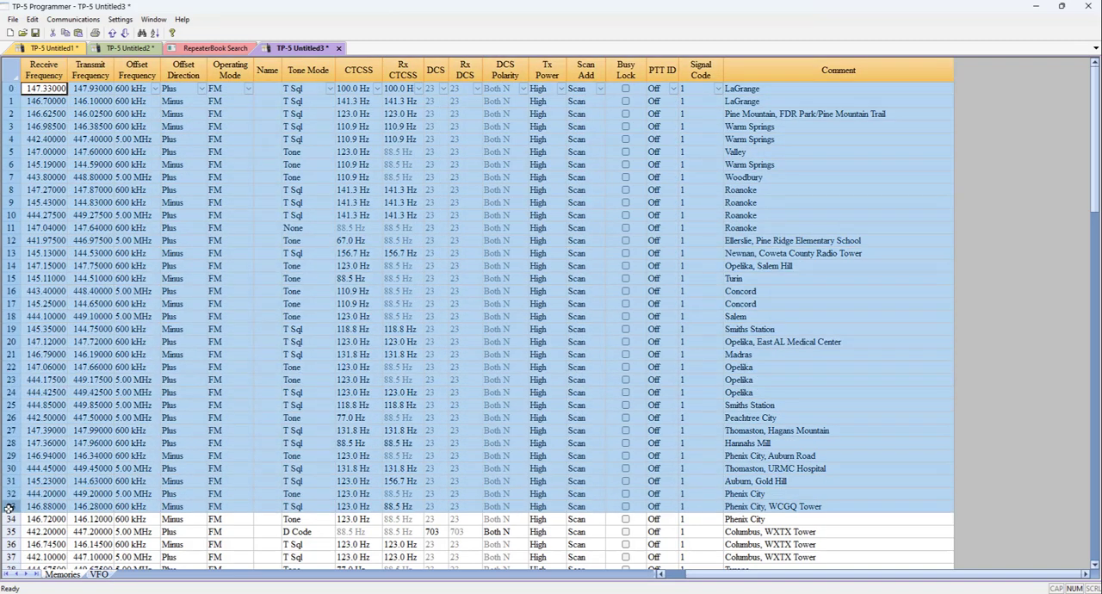
scroll("down", 3)
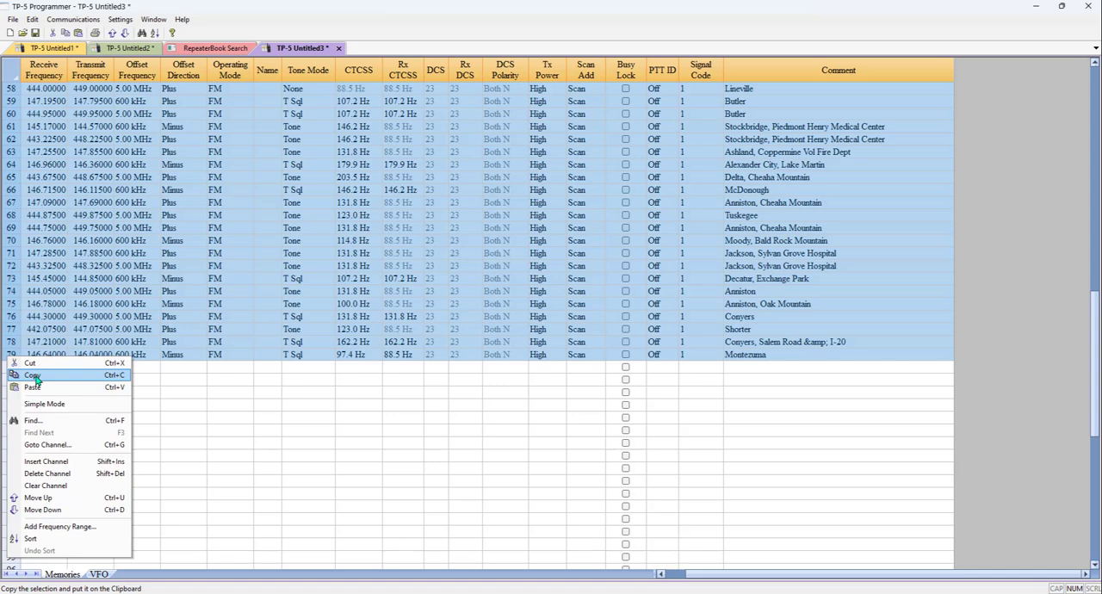
left_click(32, 376)
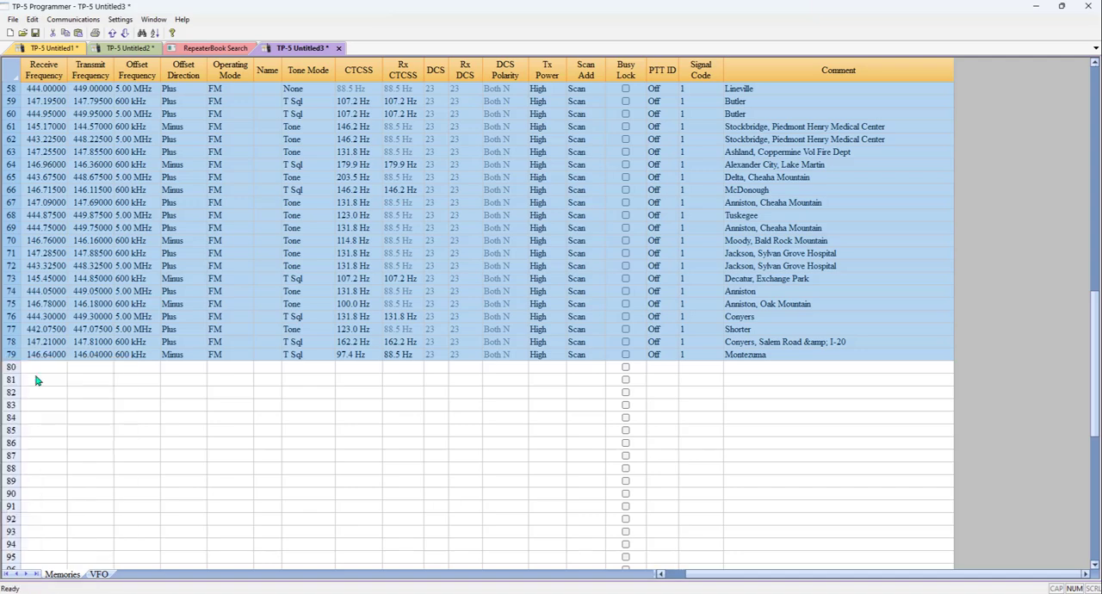
left_click(129, 47)
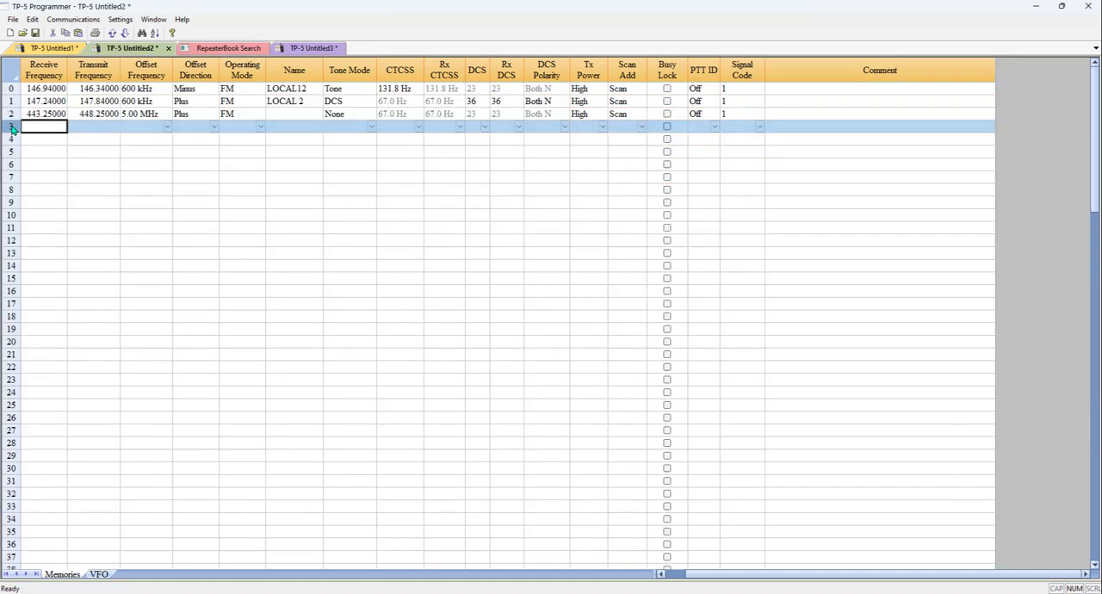
Paste the copied repeater channels at row 3, after the three local channels.
right_click(43, 128)
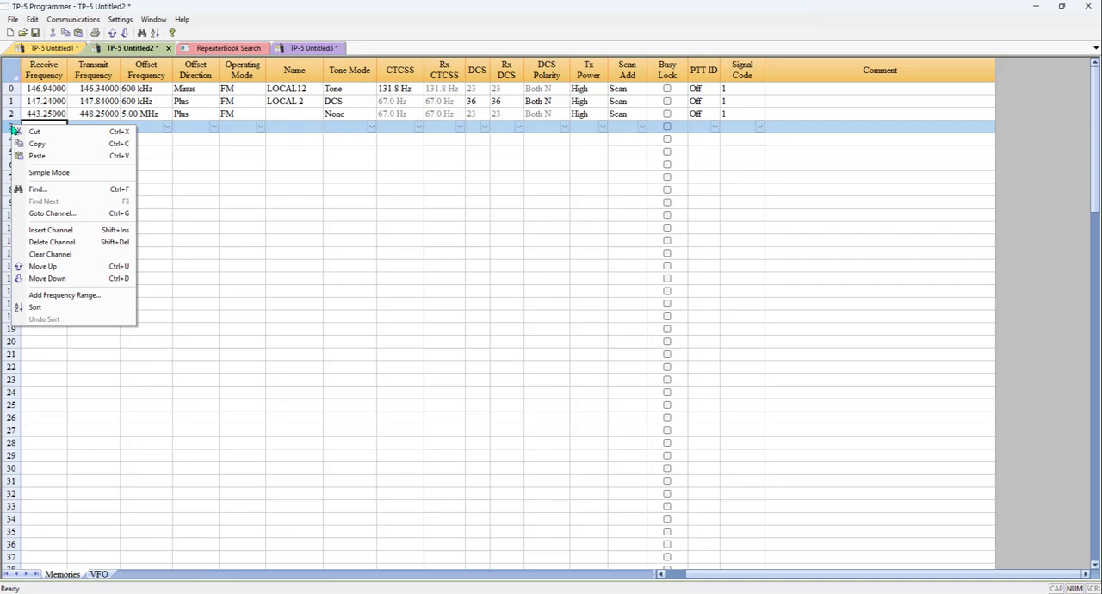
mouse_move(36, 157)
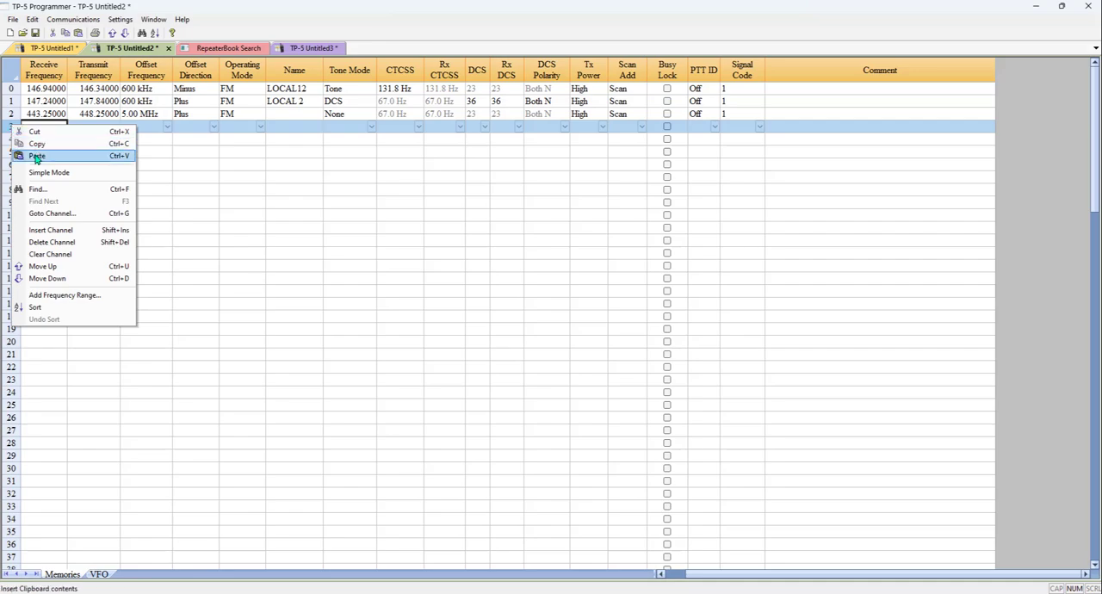
left_click(38, 156)
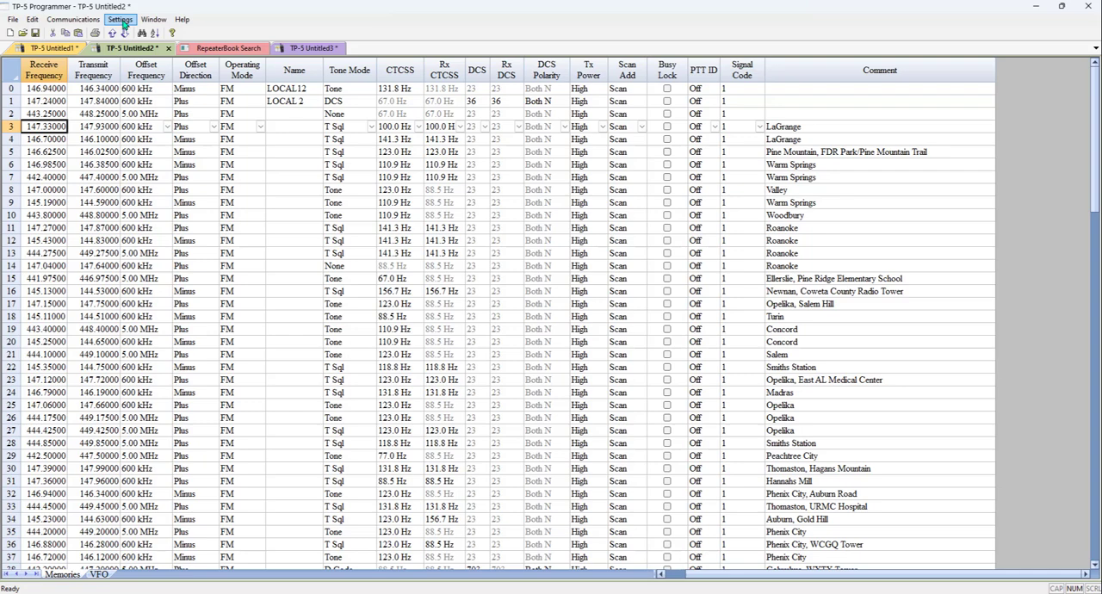
Set Voice to Off in the radio's Menu Settings.
left_click(121, 19)
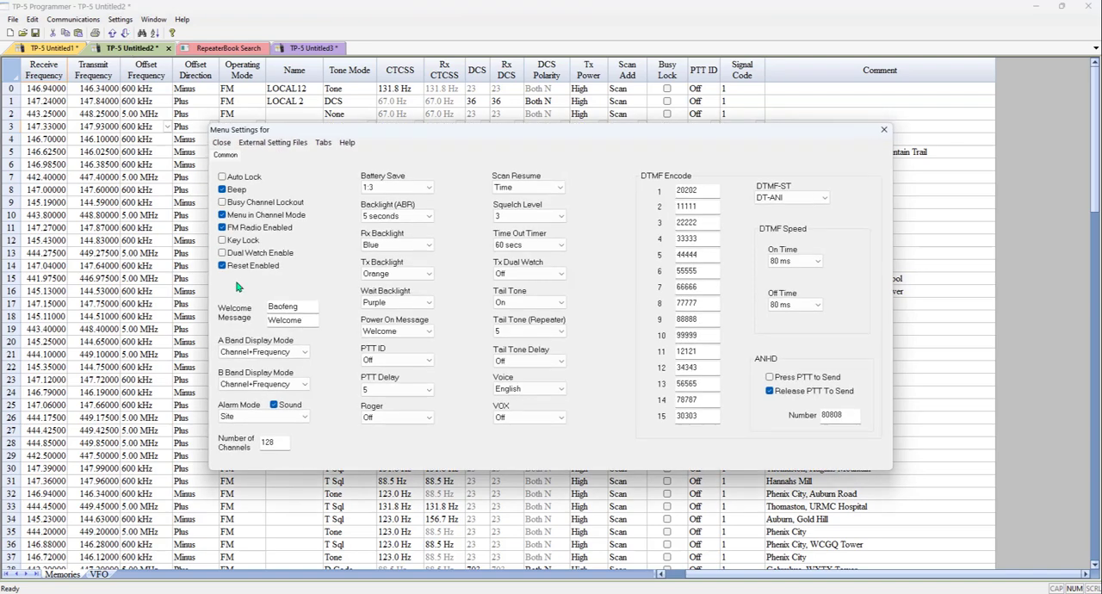
left_click(262, 351)
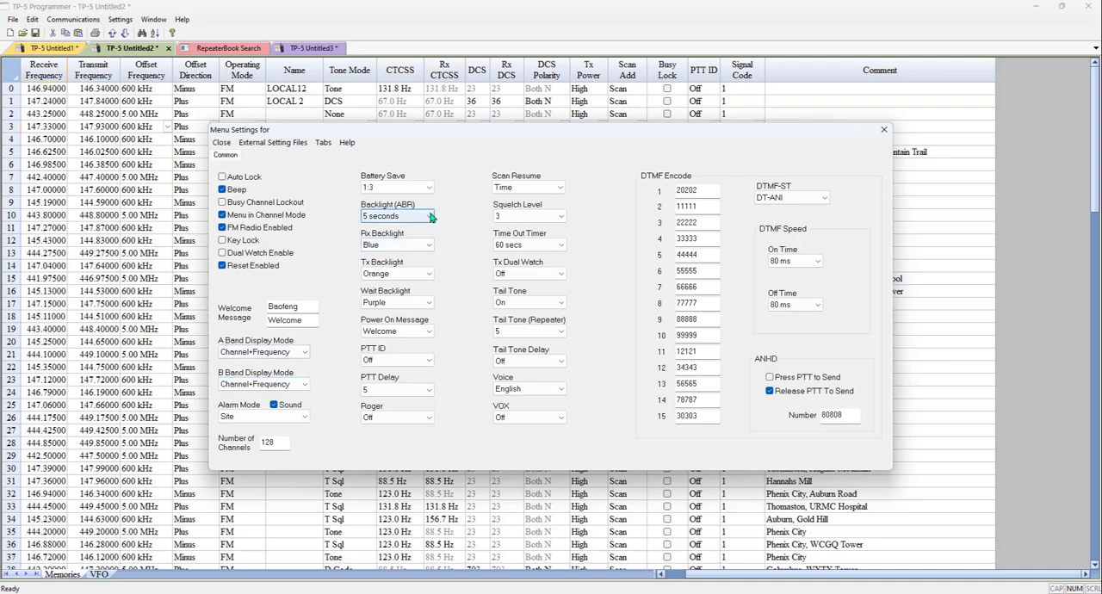
left_click(397, 215)
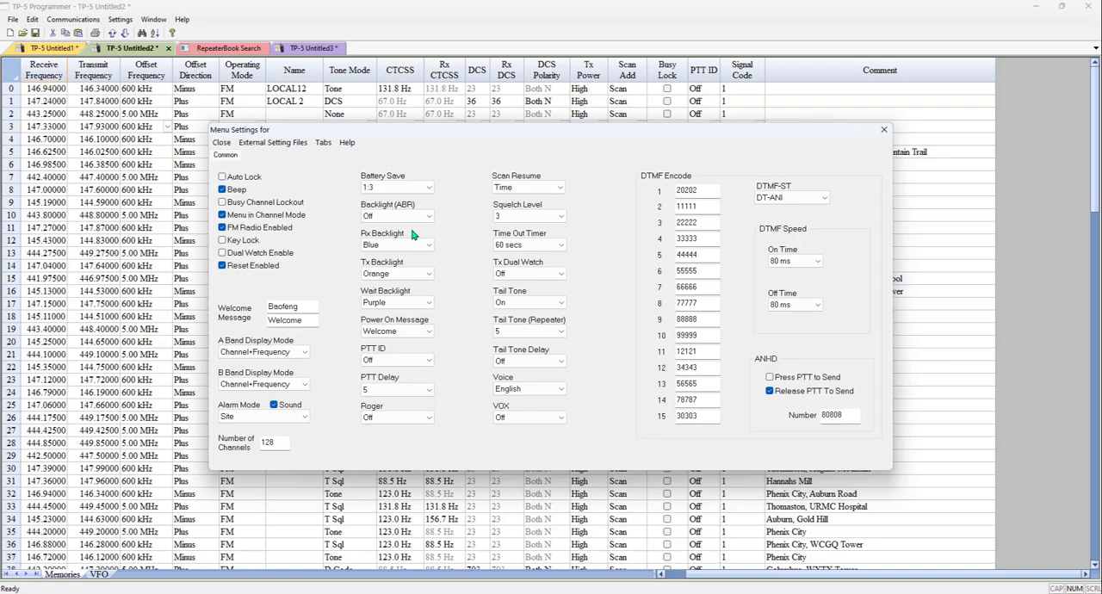
left_click(396, 417)
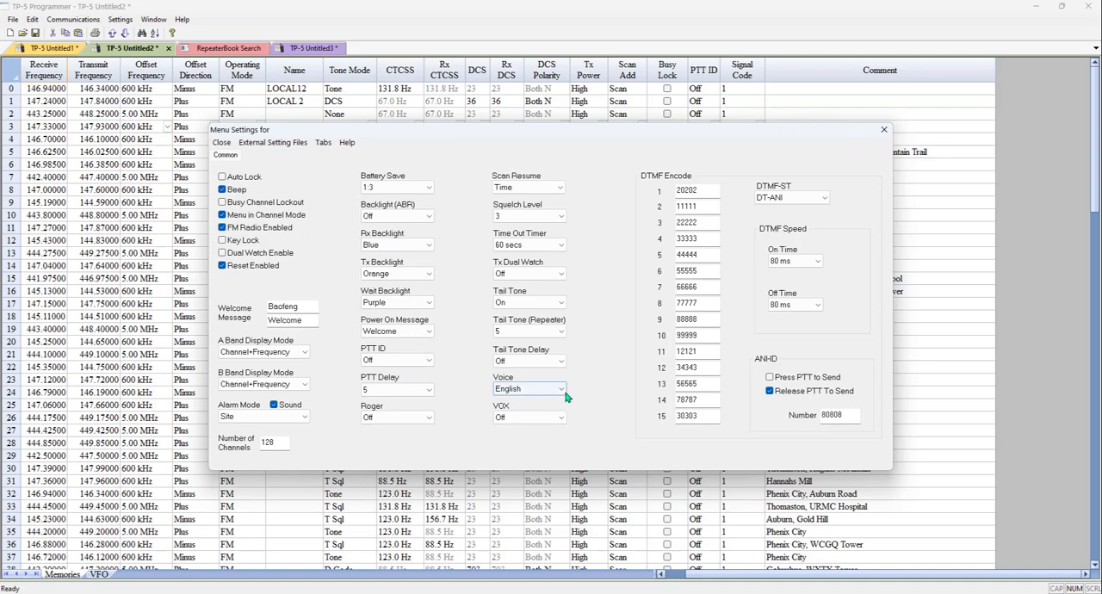
left_click(531, 389)
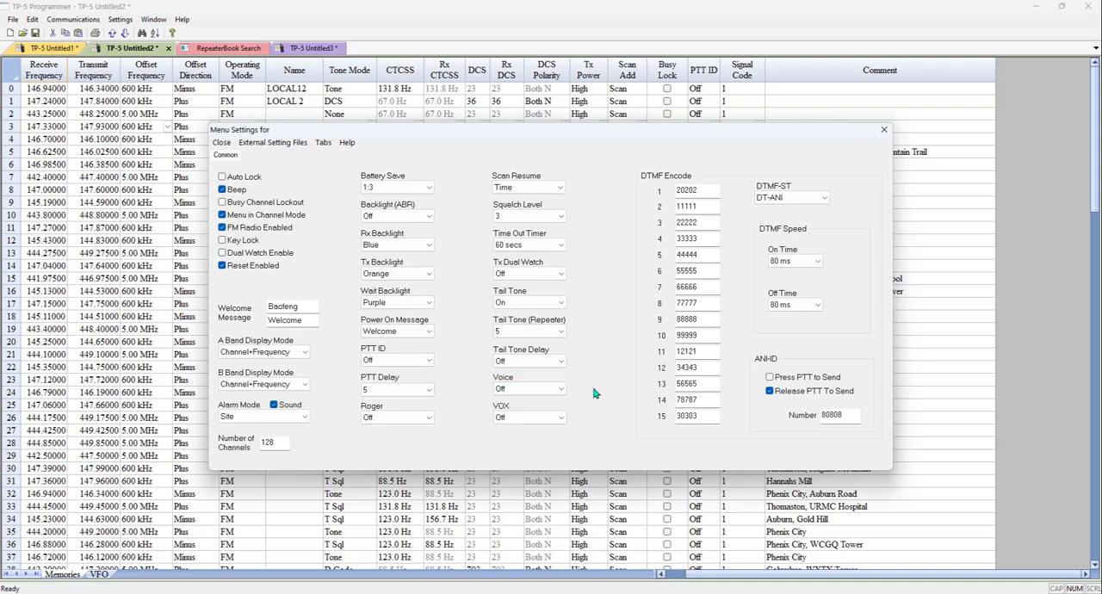
mouse_move(204, 266)
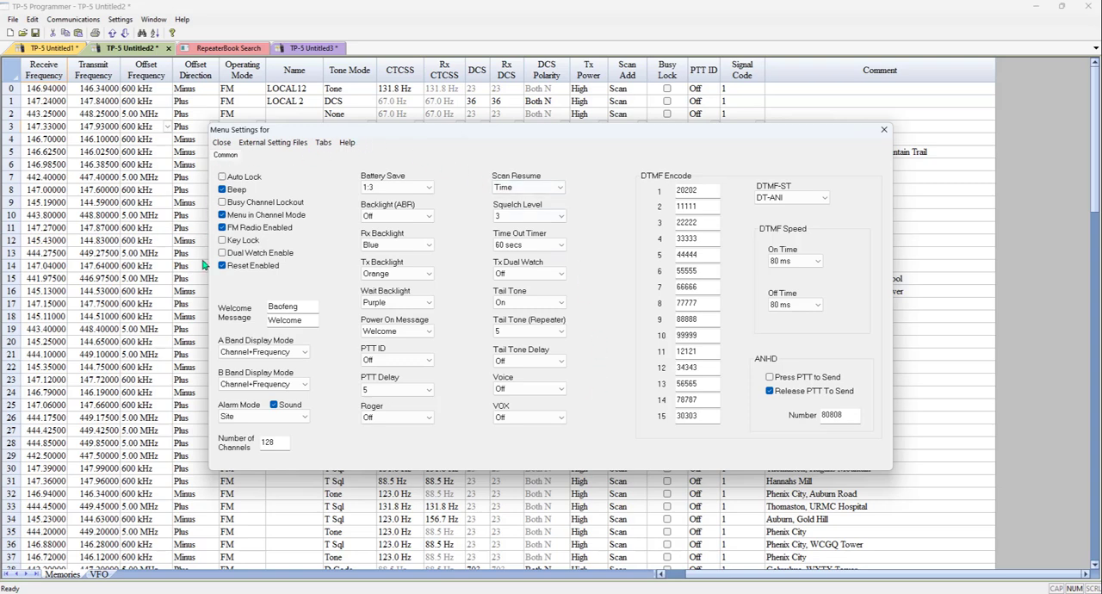
mouse_move(243, 117)
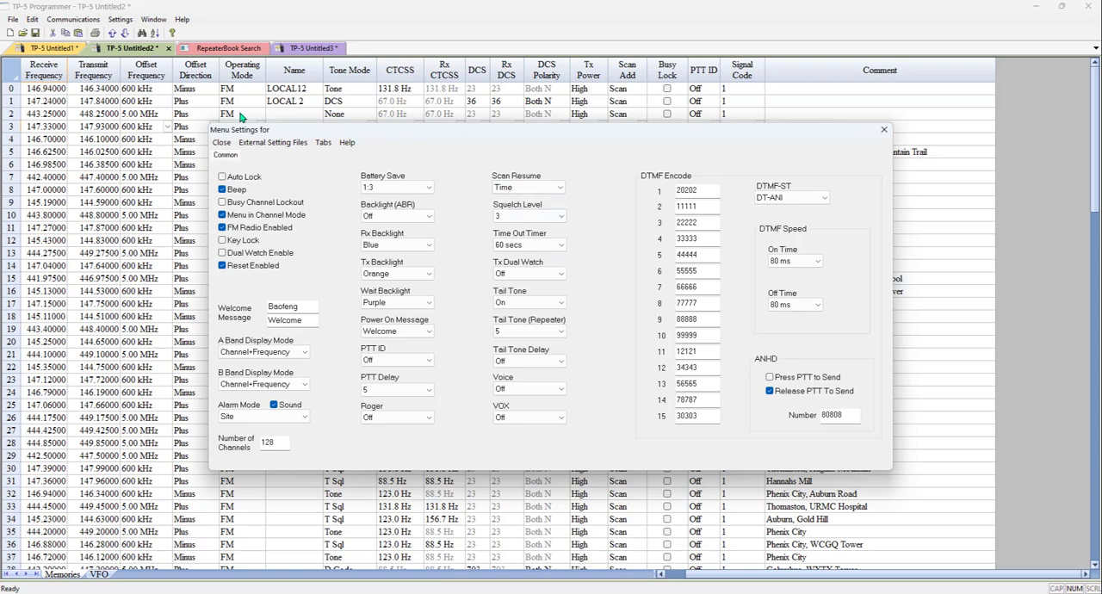
Apply the menu setting changes and return to the channel list.
left_click(220, 141)
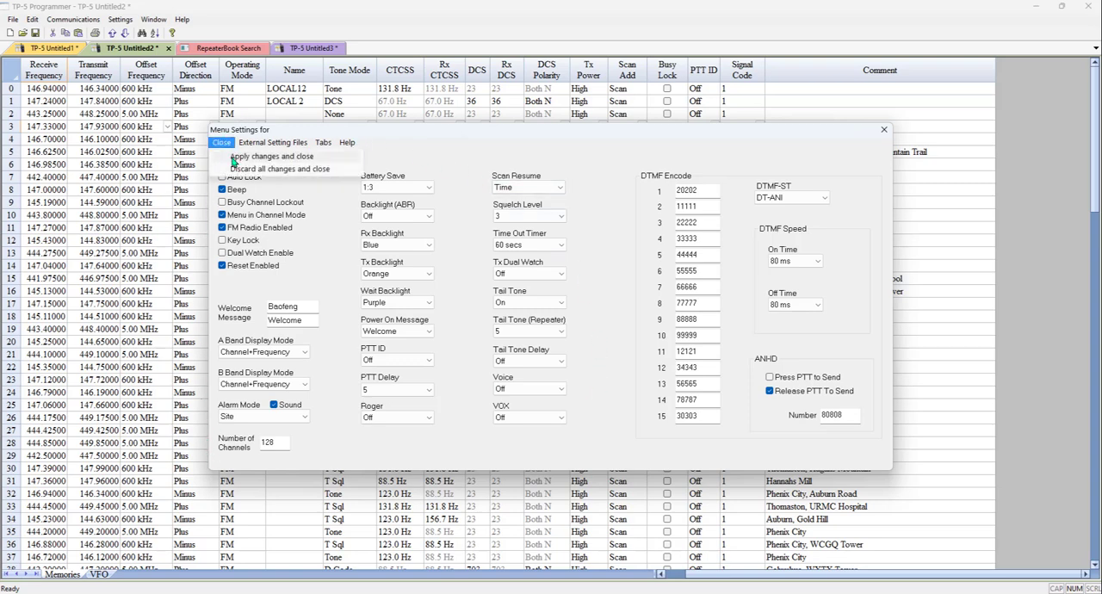
left_click(272, 157)
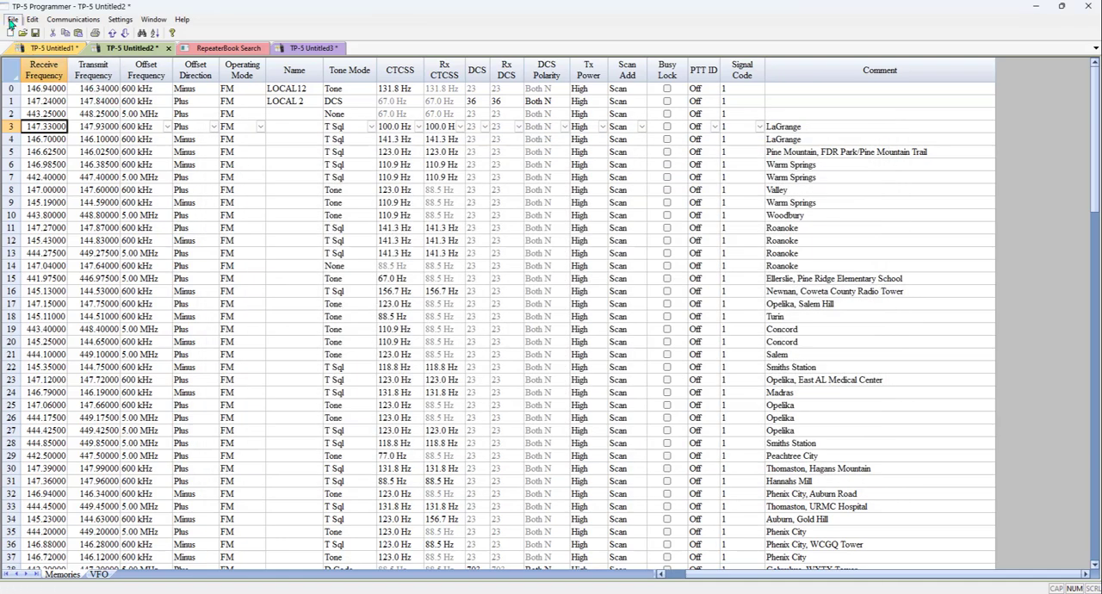
Save the combined channel file as TestOne.TP5.
left_click(43, 90)
type("Te")
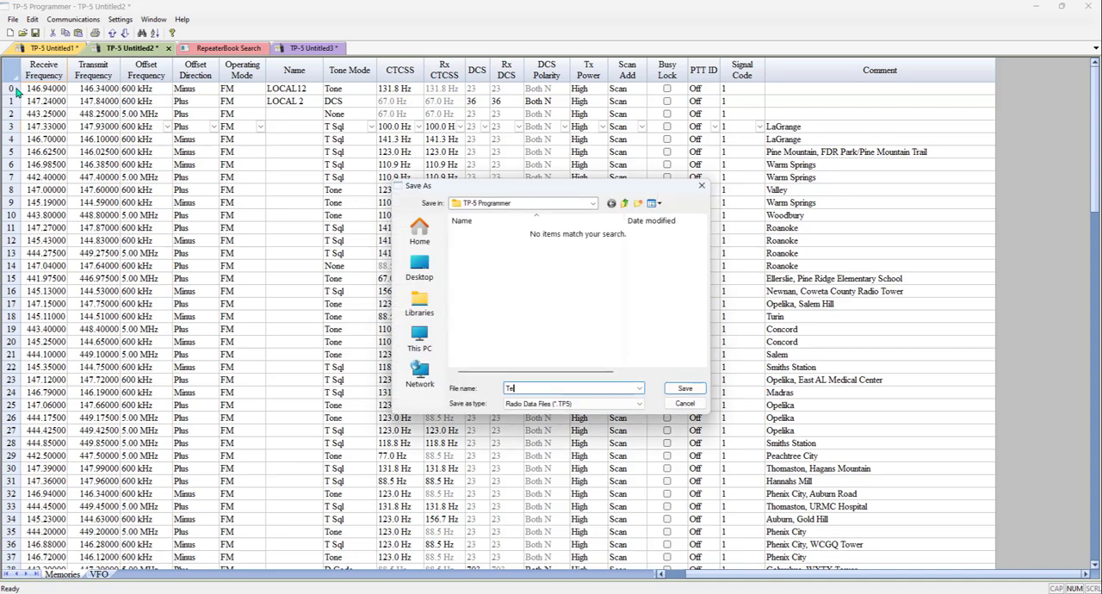
left_click(686, 389)
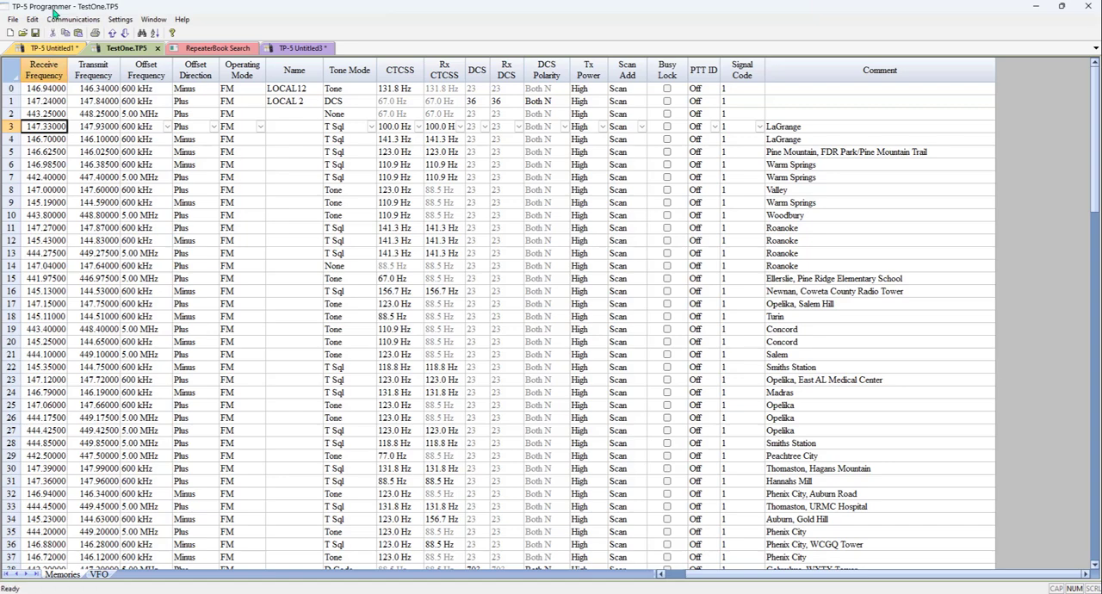
Send the TestOne channel data to the radio via Communications > Send Data To Radio.
left_click(74, 19)
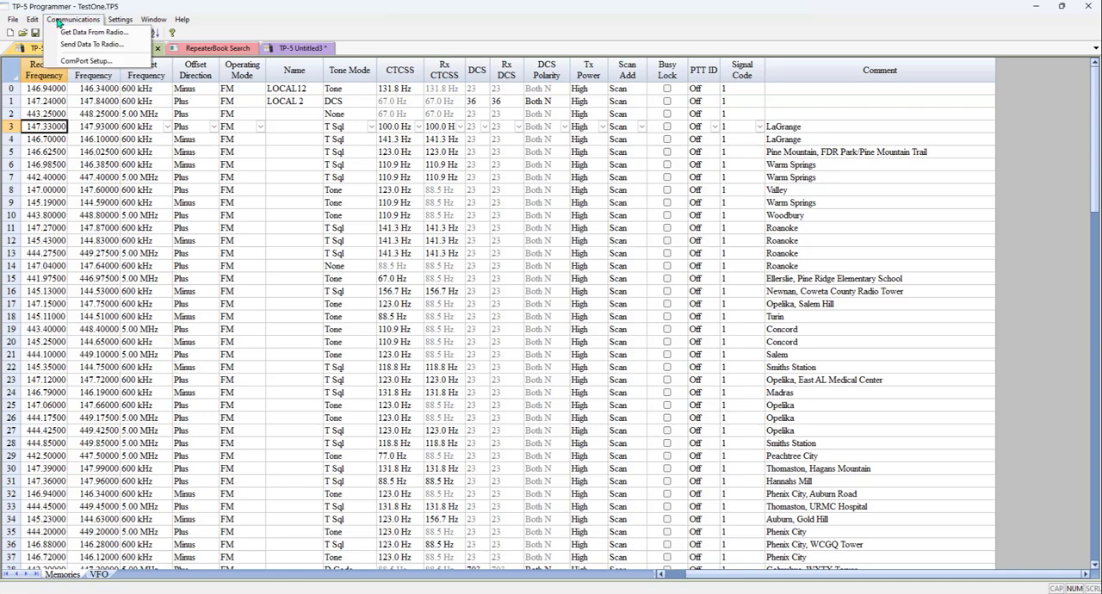
mouse_move(95, 44)
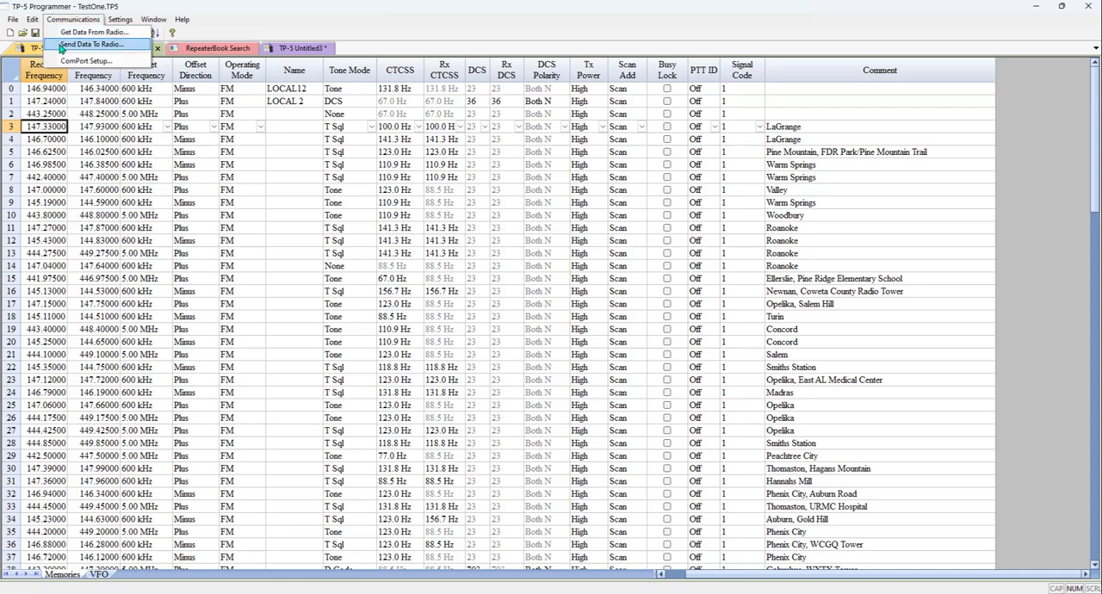
left_click(95, 45)
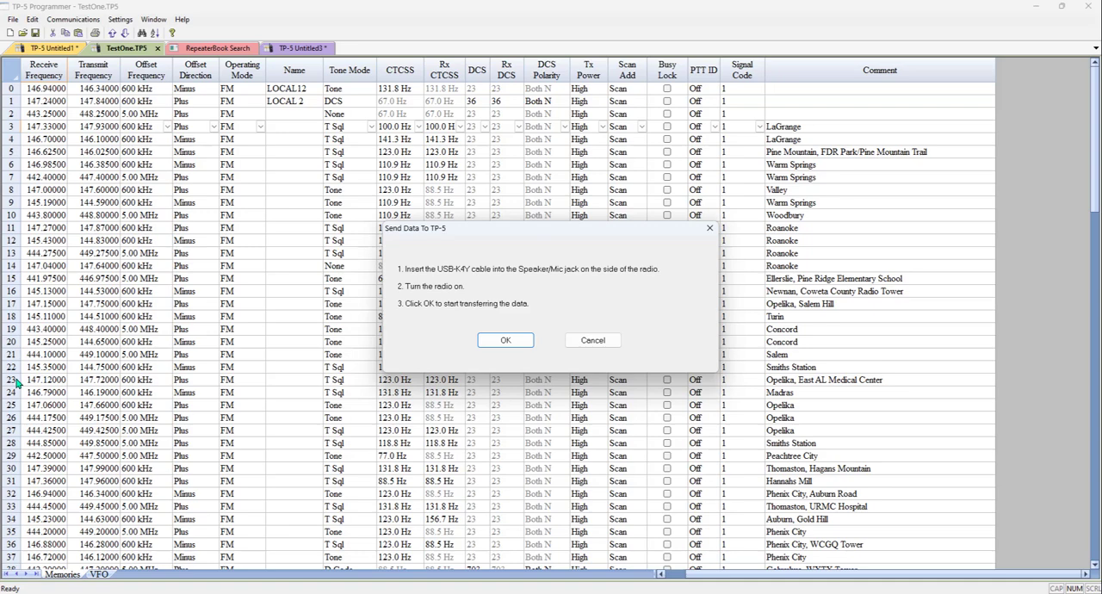
mouse_move(468, 297)
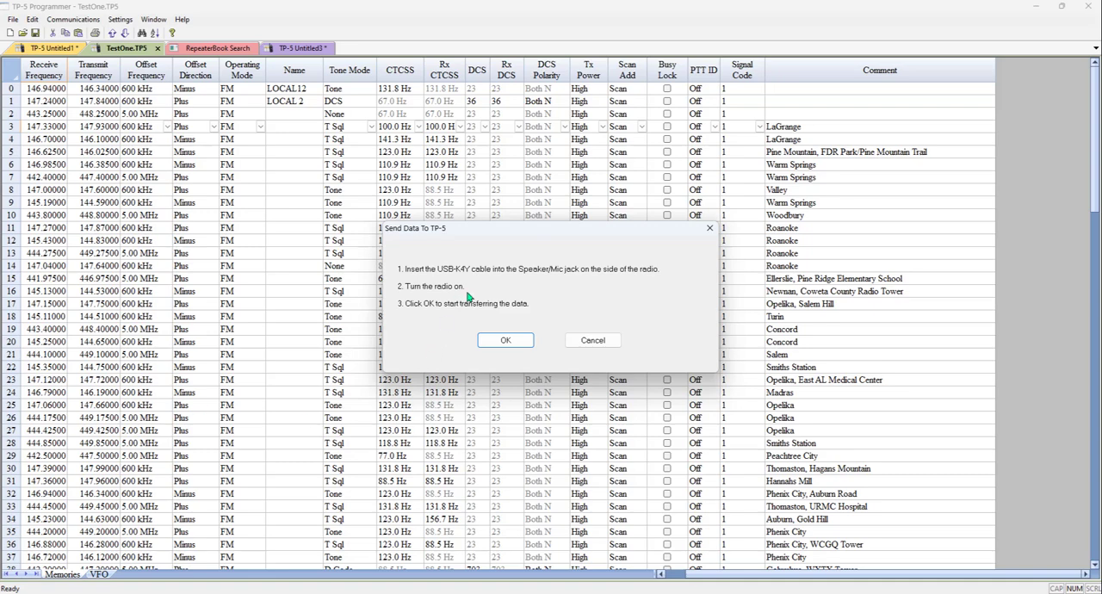
mouse_move(528, 282)
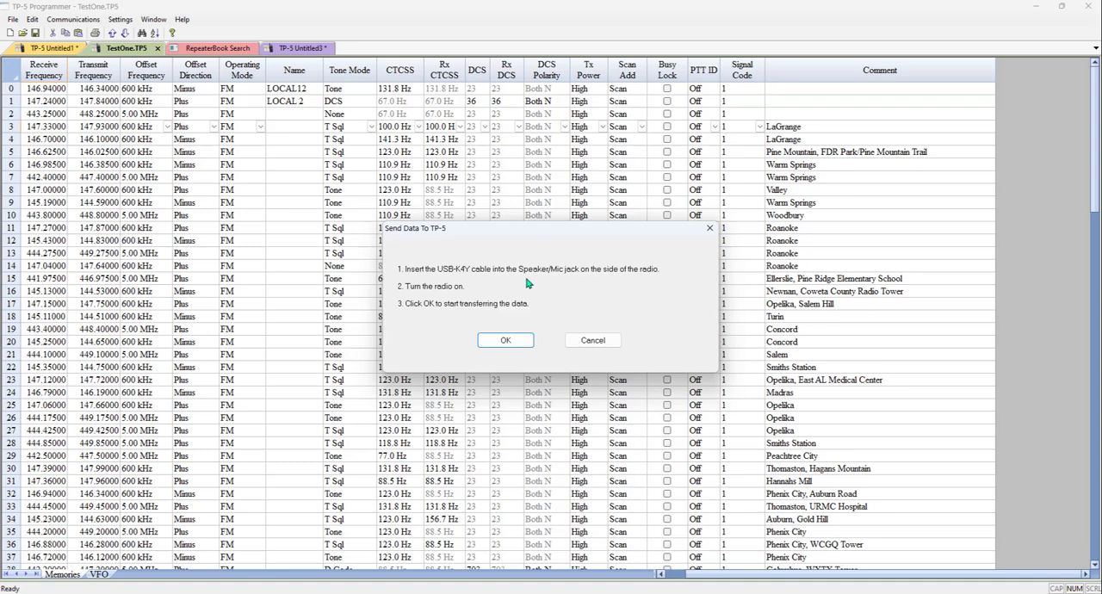
mouse_move(479, 289)
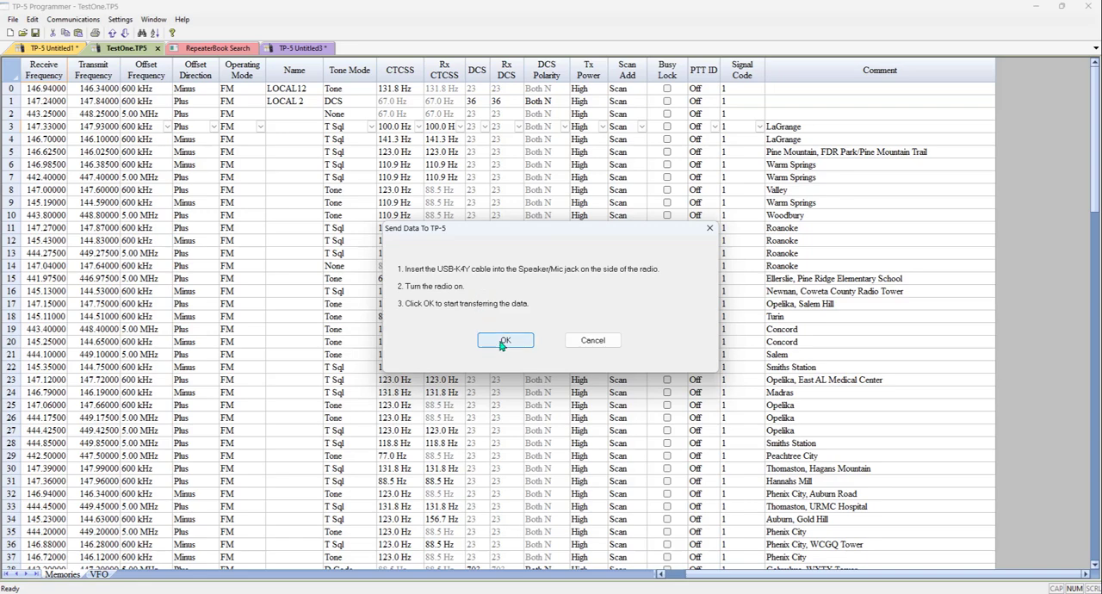
left_click(507, 341)
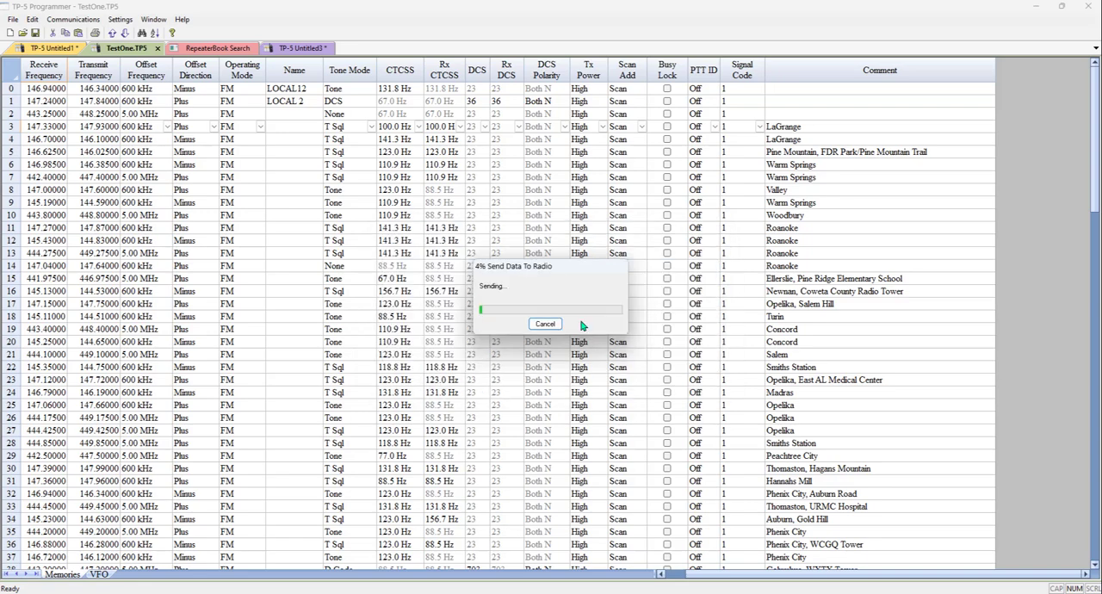